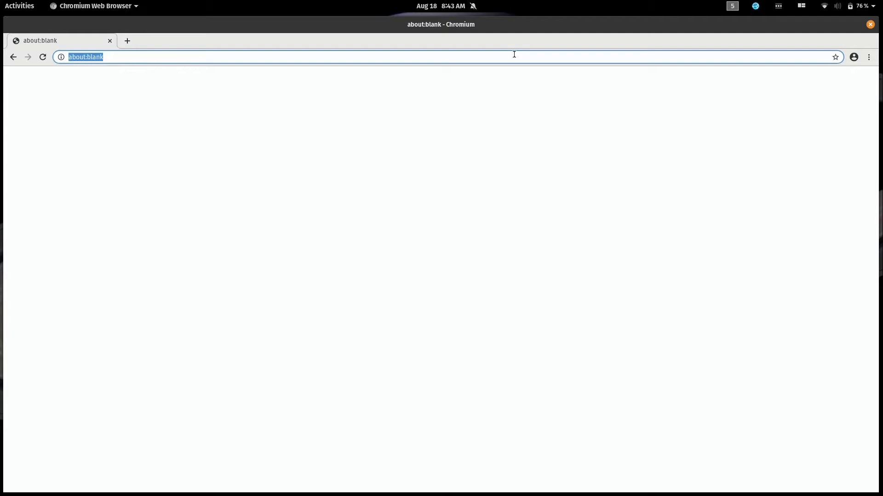
Load the blog at 172.105.13.22 in the blank Chromium tab.
type("172.105.13.22")
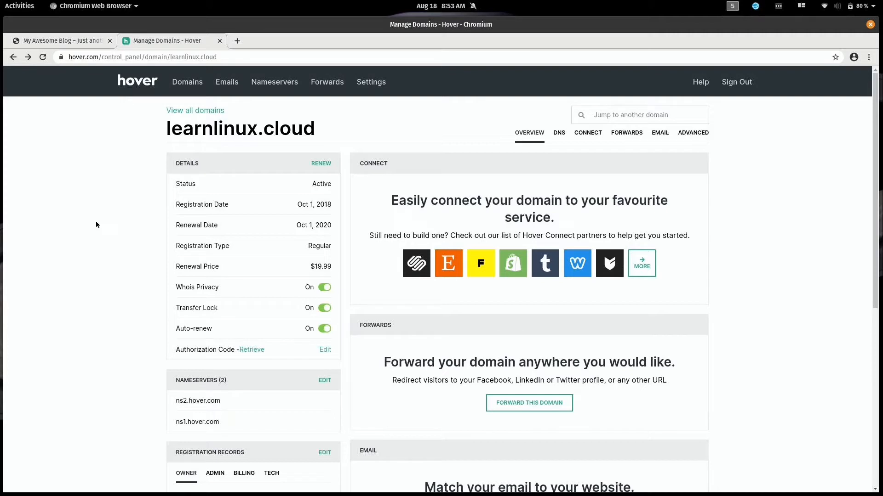
mouse_move(202, 380)
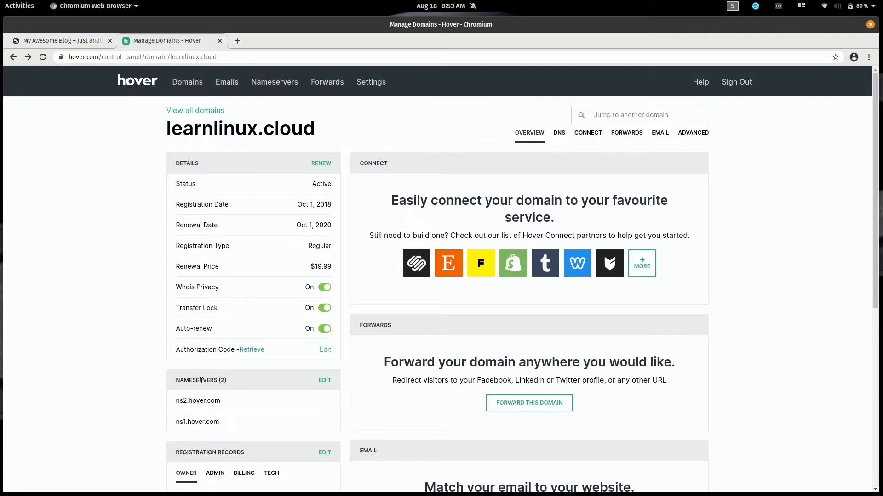
mouse_move(332, 381)
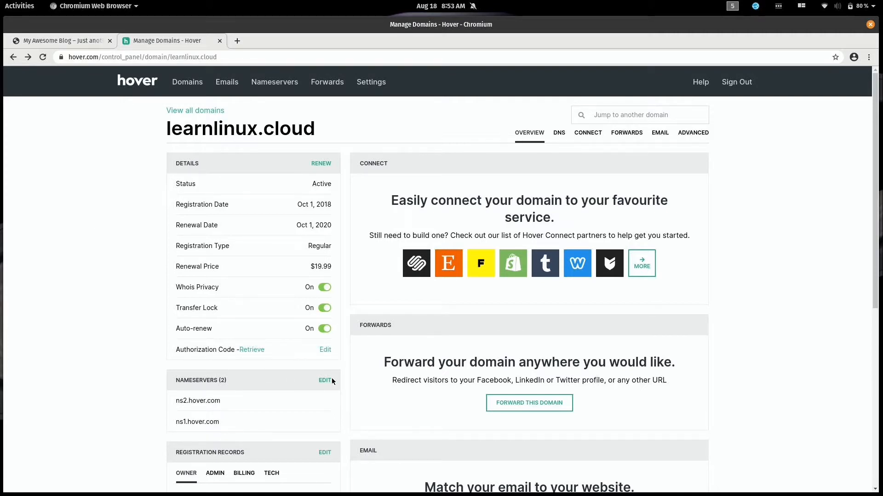
Bring up the Edit Nameservers form for learnlinux.cloud in Hover.
left_click(325, 380)
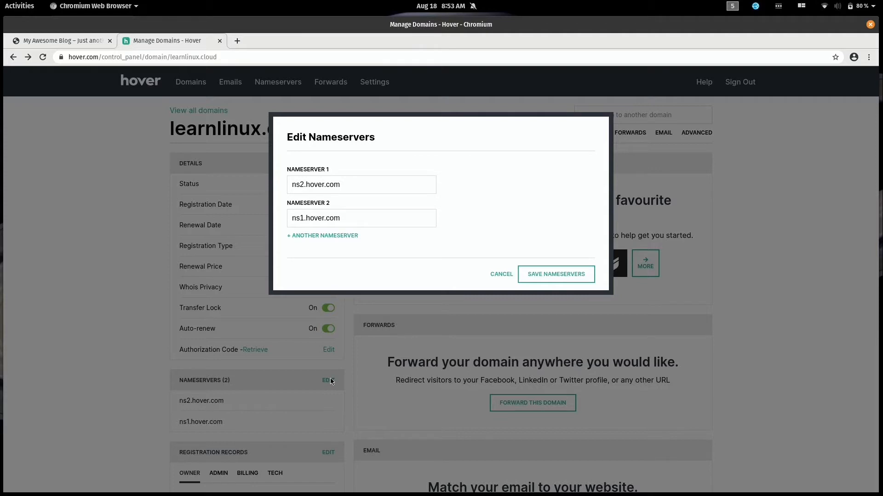
Replace the two Hover entries with ns1.linode.com and ns2.linode.com.
double_click(333, 184)
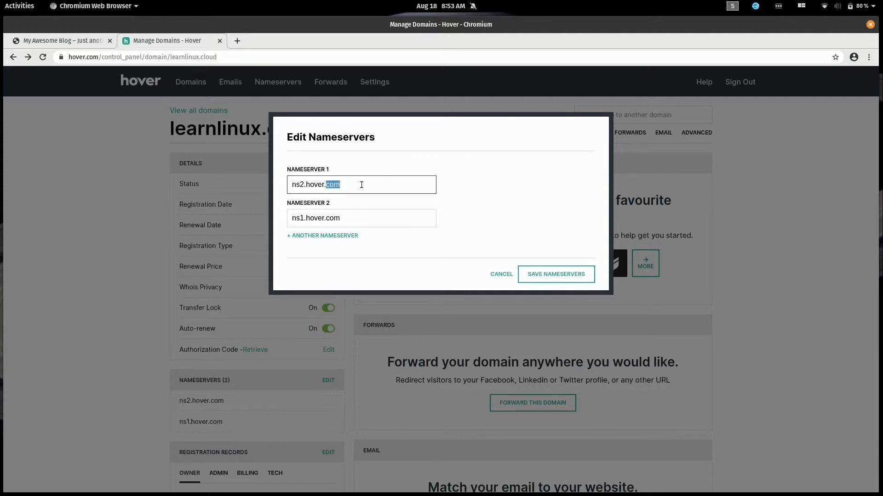
key("Delete")
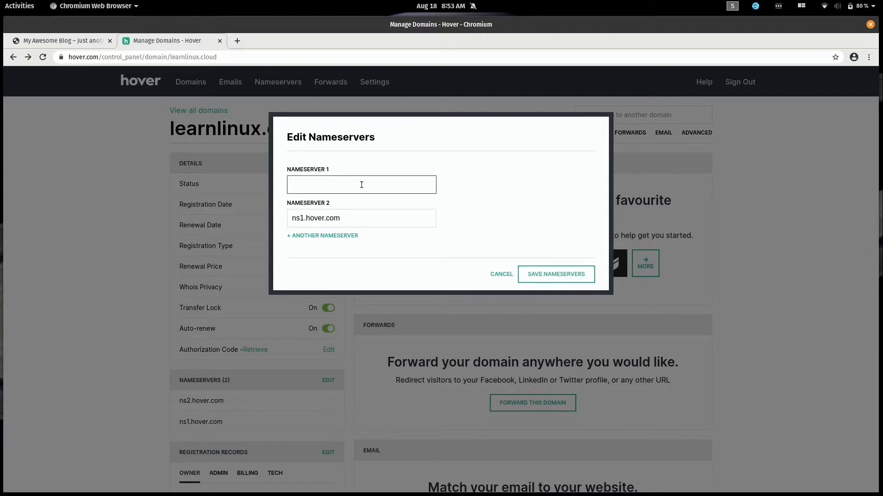
type("ns1.linode.com")
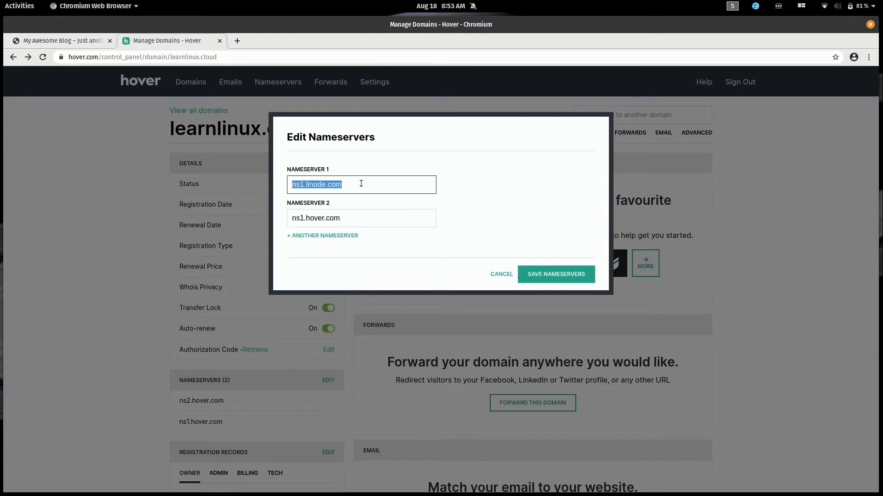
left_click(360, 218)
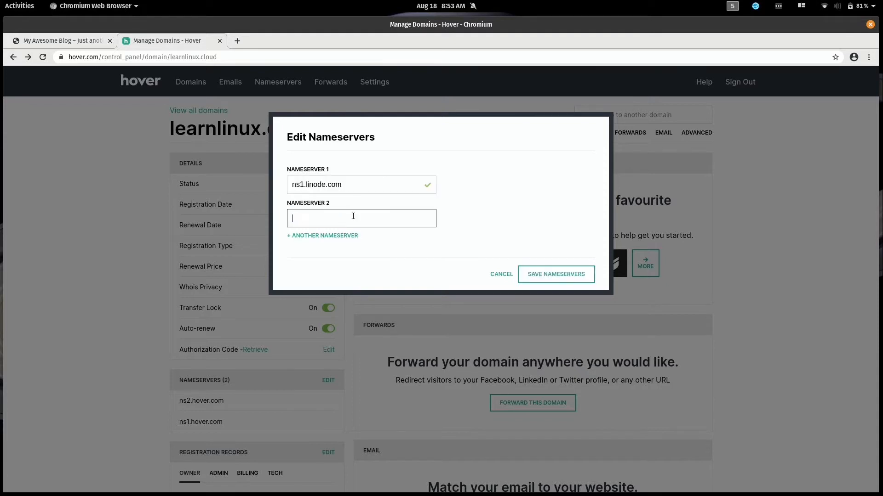
type("ns1.linode.com")
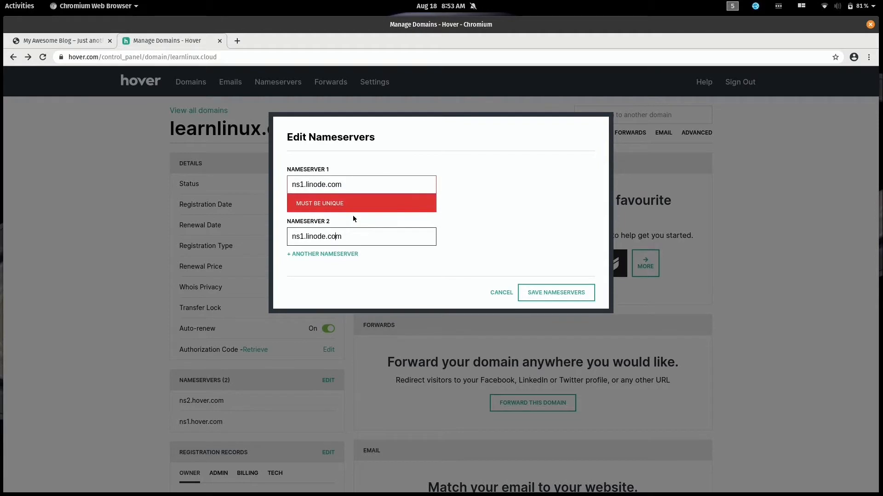
double_click(302, 236)
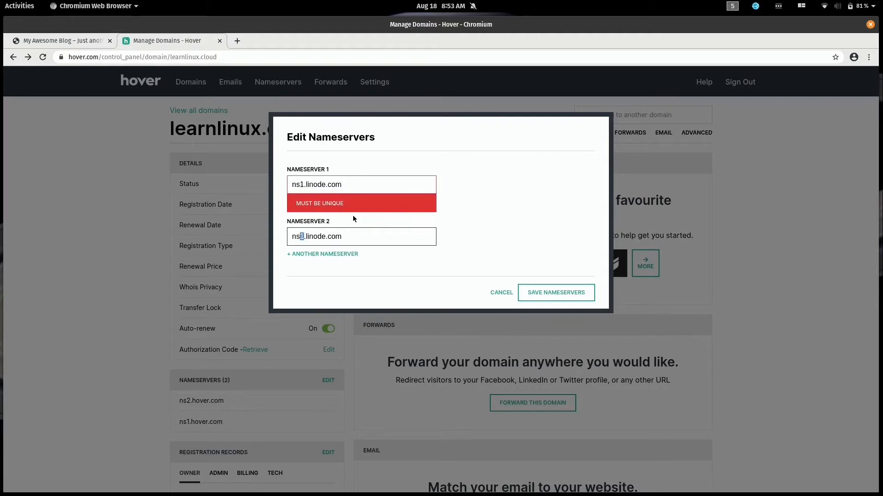
type("ns2.linode.com")
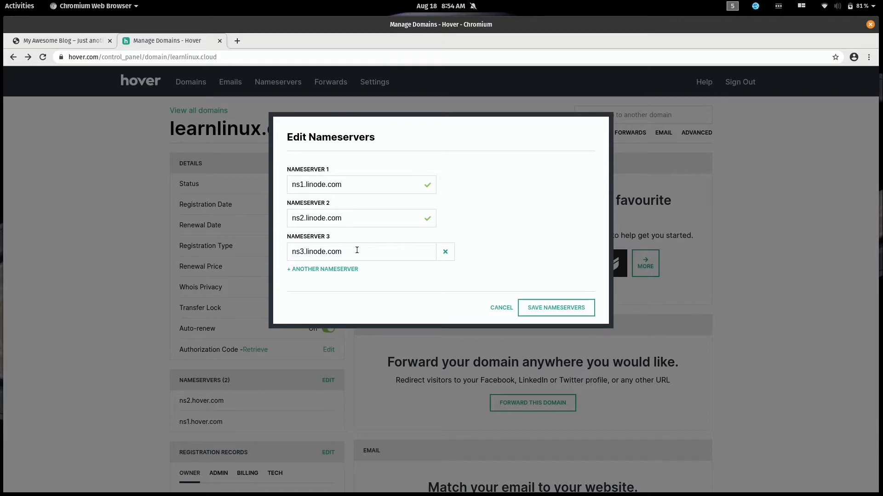
Add entries for ns3 through ns5.linode.com and save the nameserver list.
left_click(323, 269)
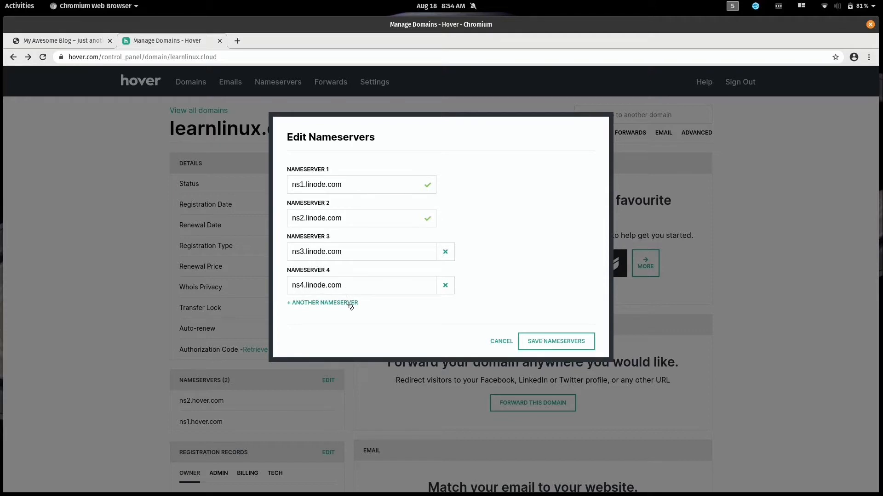
left_click(322, 302)
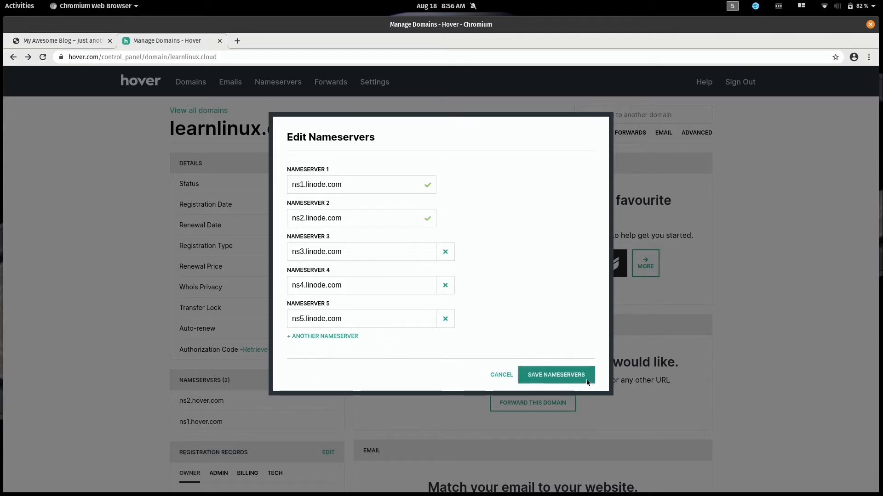
left_click(555, 375)
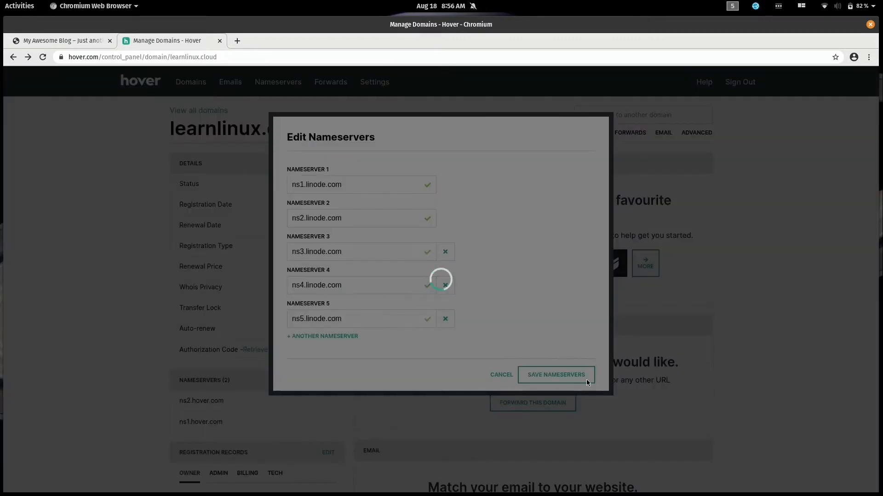
Confirm saving the five Linode nameservers for learnlinux.cloud.
left_click(555, 375)
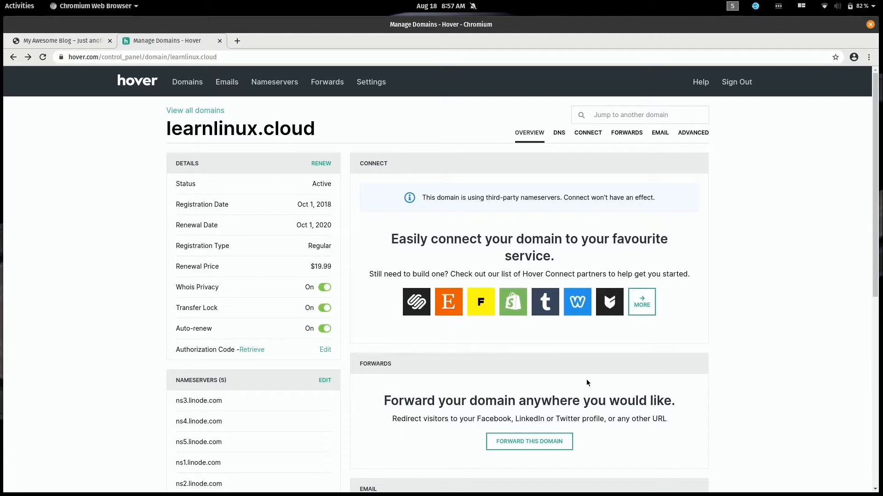
mouse_move(250, 117)
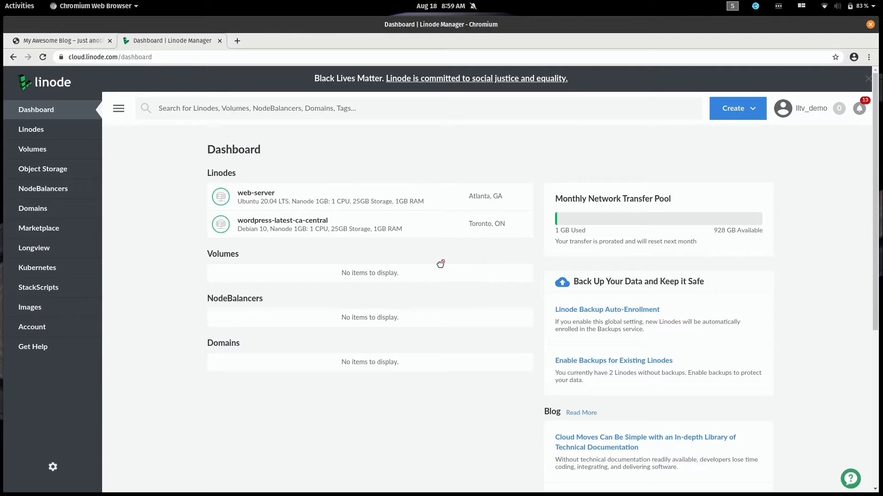
Go to Domains in Linode Cloud Manager and start adding a new domain.
left_click(33, 209)
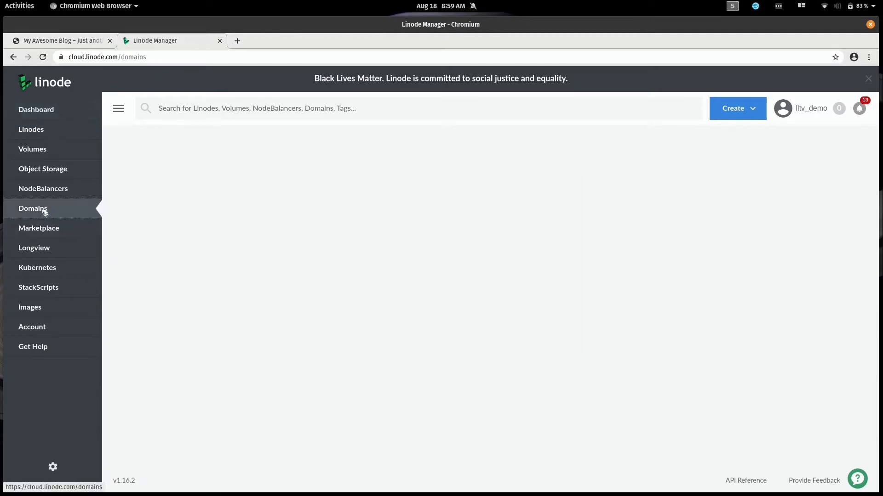
left_click(33, 208)
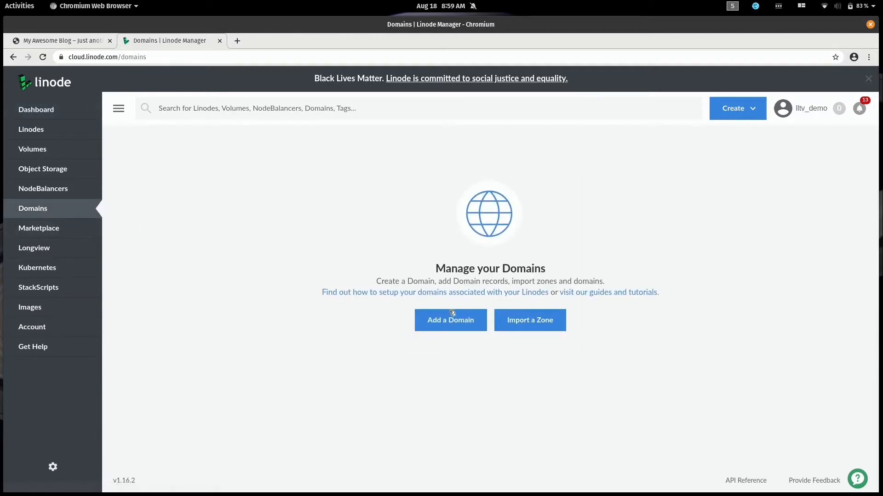
left_click(451, 320)
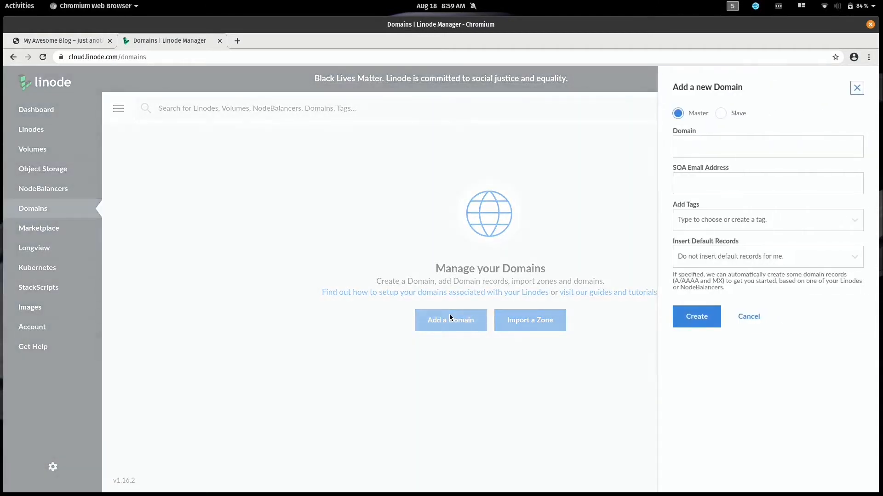
Fill in domain learnlinux.cloud with an SOA email and create the master domain.
left_click(767, 147)
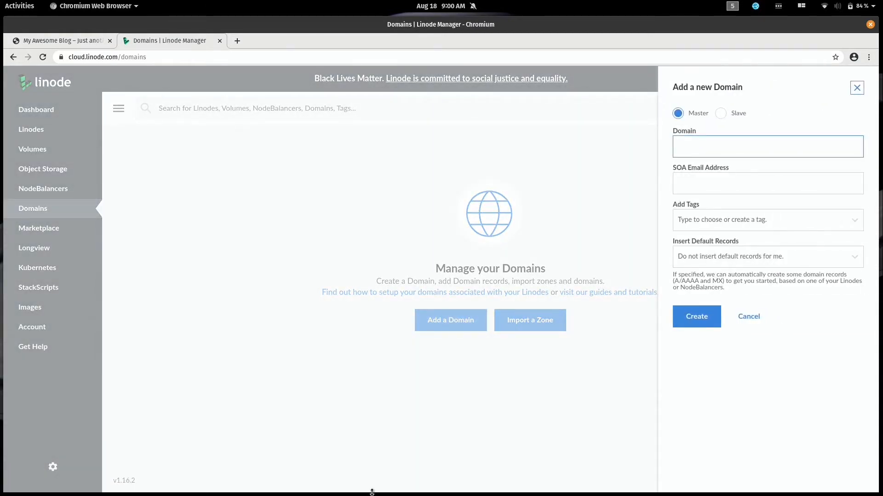
left_click(766, 146)
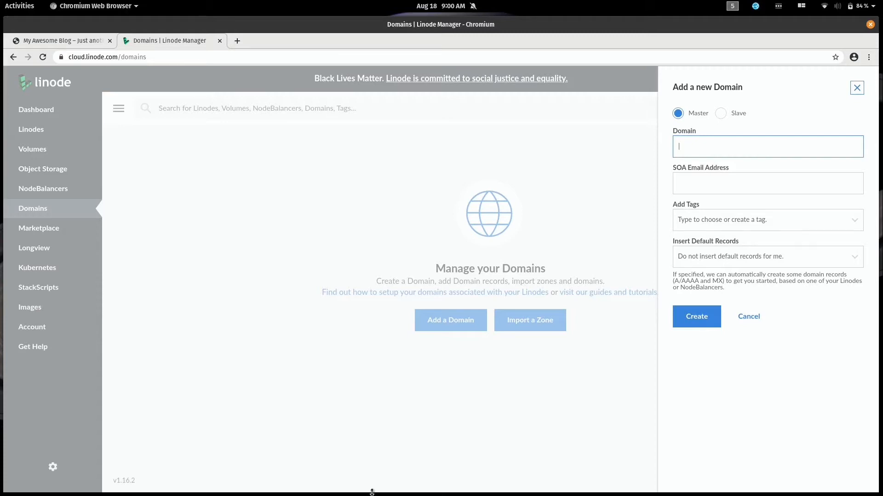
type("learnlinux.cloud")
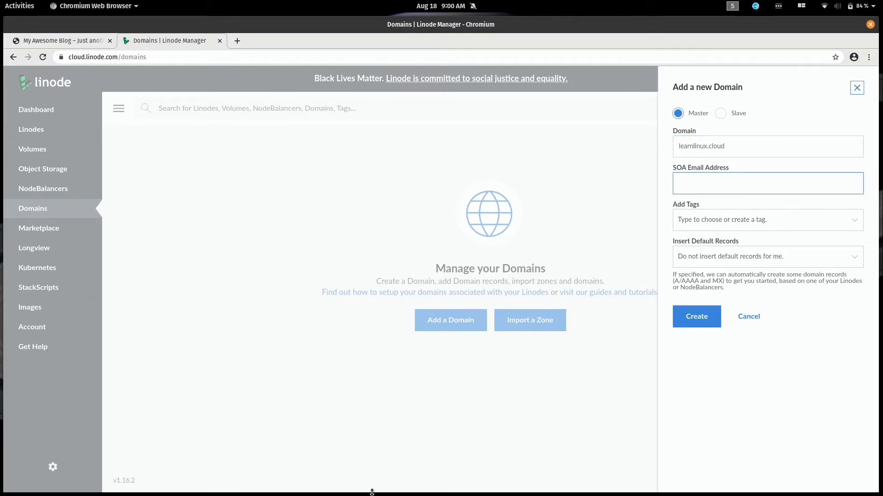
left_click(767, 183)
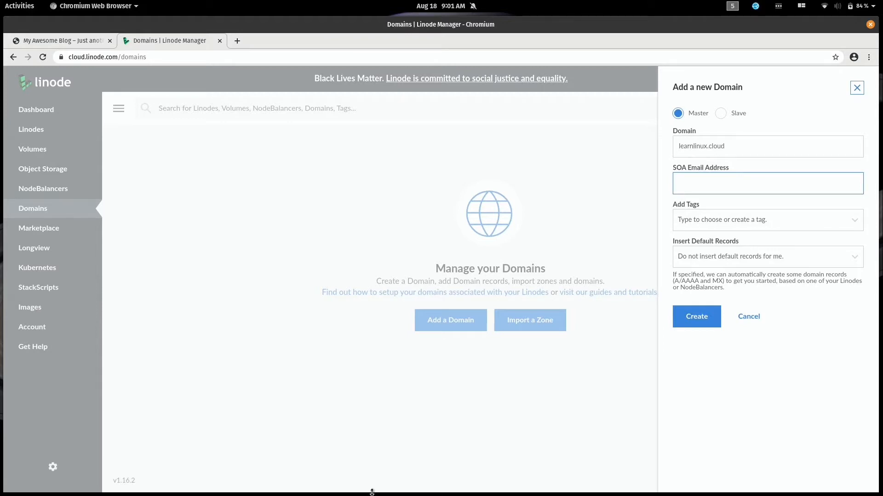
type("somebody@somewhe")
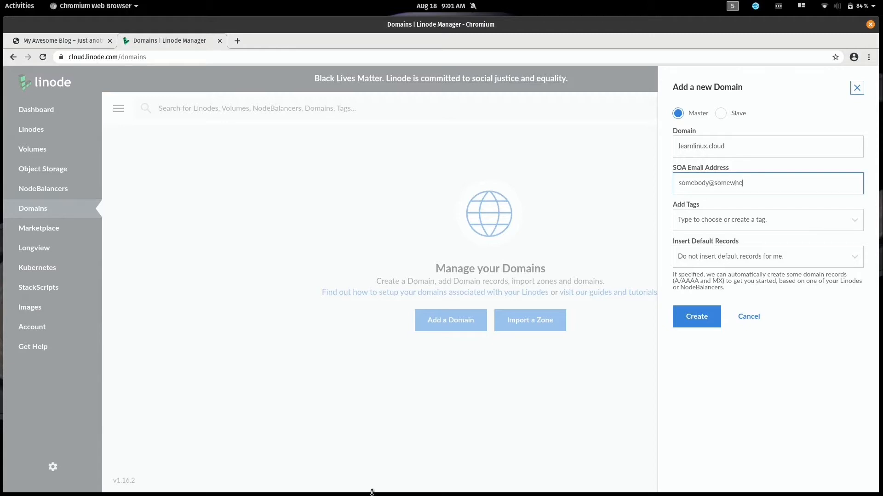
type("re.com")
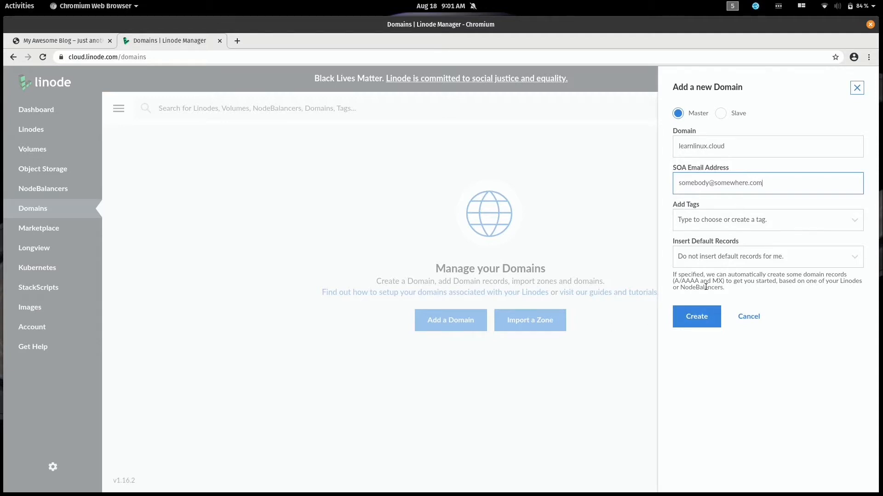
left_click(696, 316)
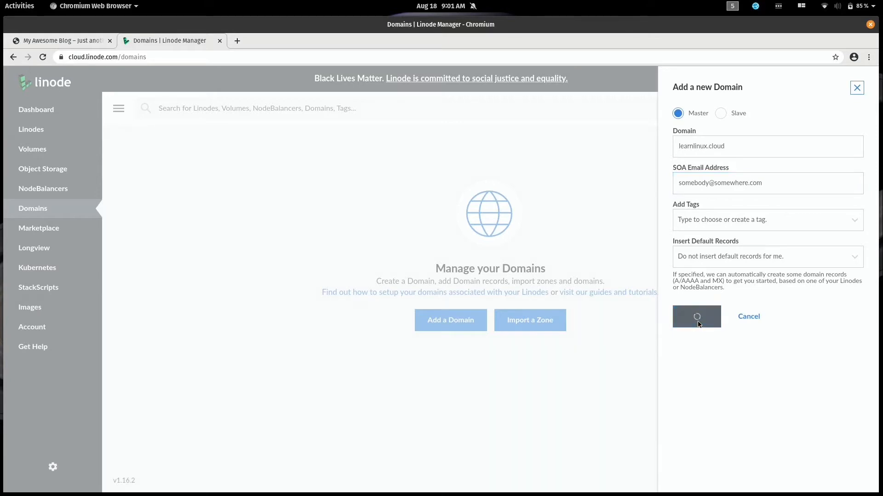
left_click(696, 317)
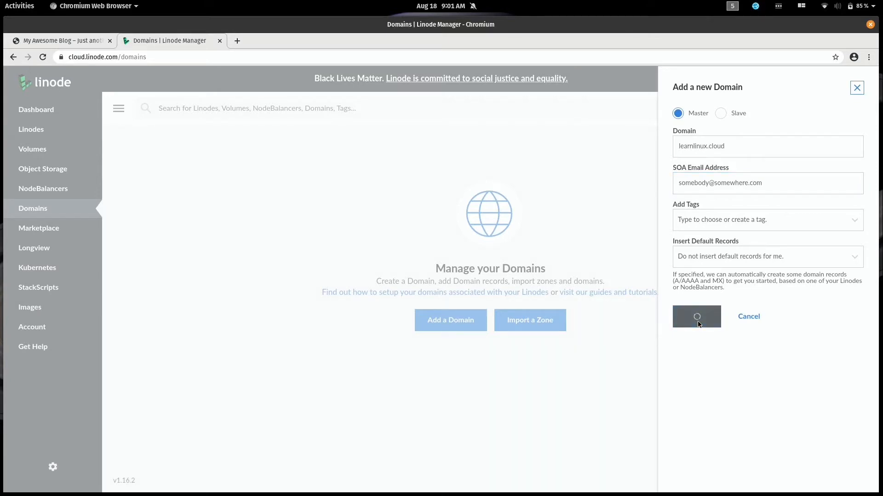
Let the learnlinux.cloud DNS Records page load and move down to the A/AAAA section.
left_click(696, 316)
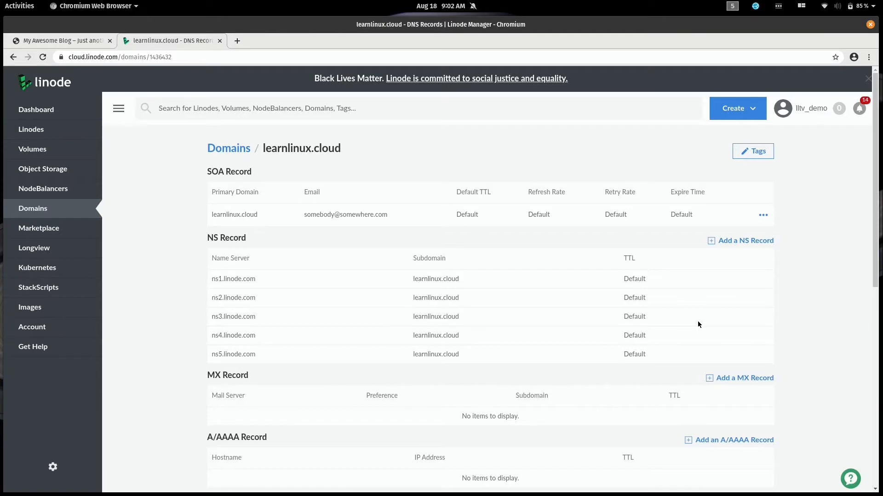
scroll("down", 3)
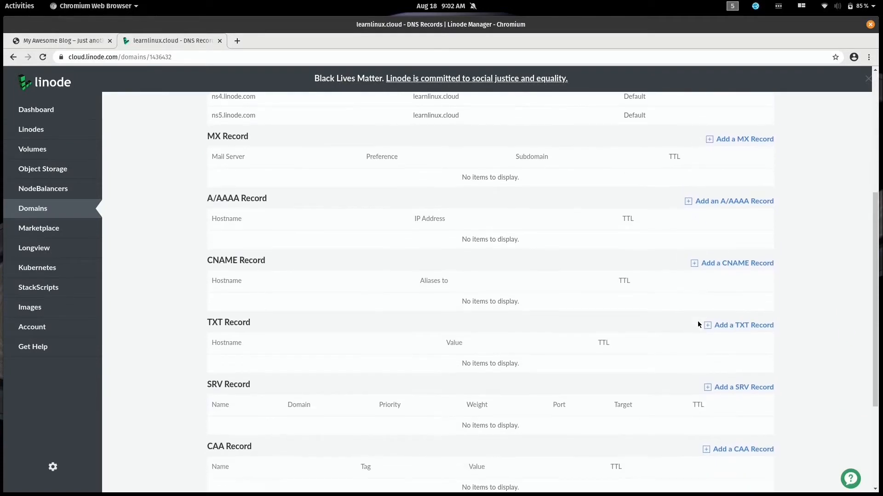
mouse_move(700, 325)
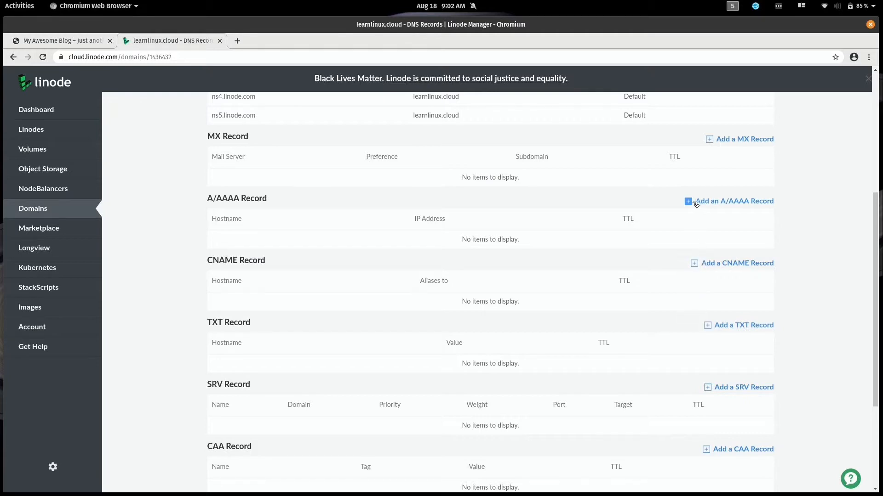
Start a new A/AAAA record and settle on @ as its hostname.
left_click(733, 201)
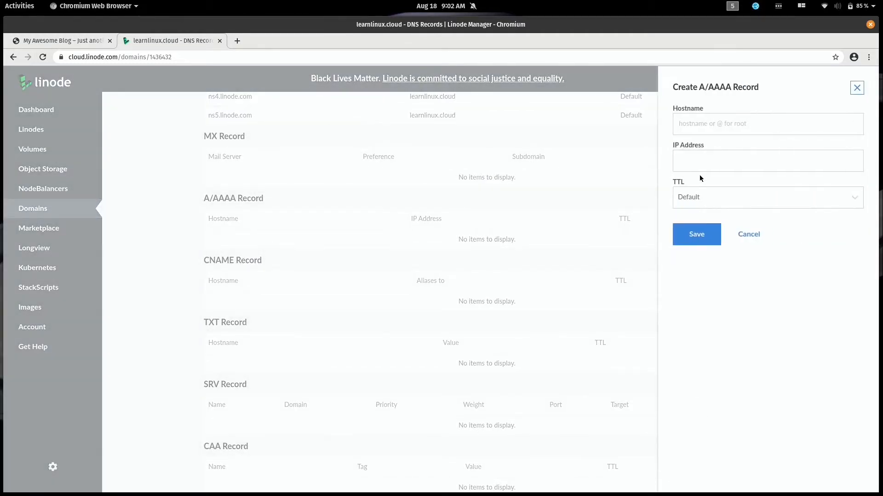
left_click(766, 123)
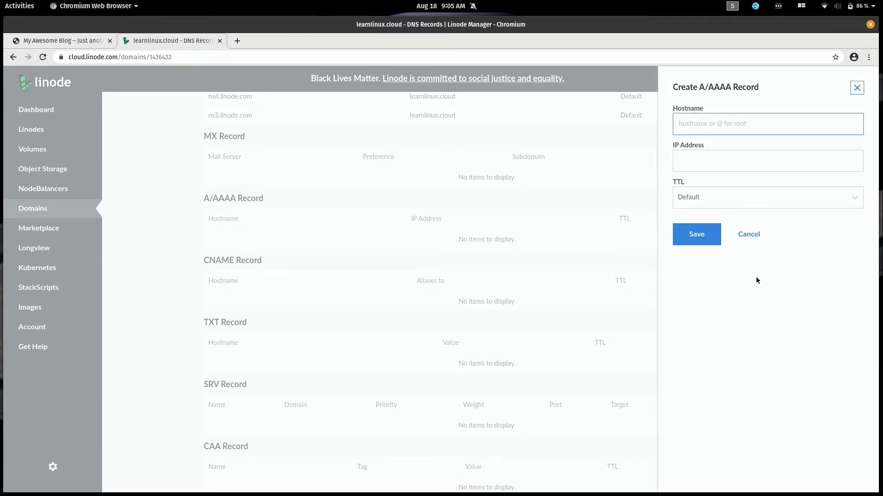
left_click(767, 123)
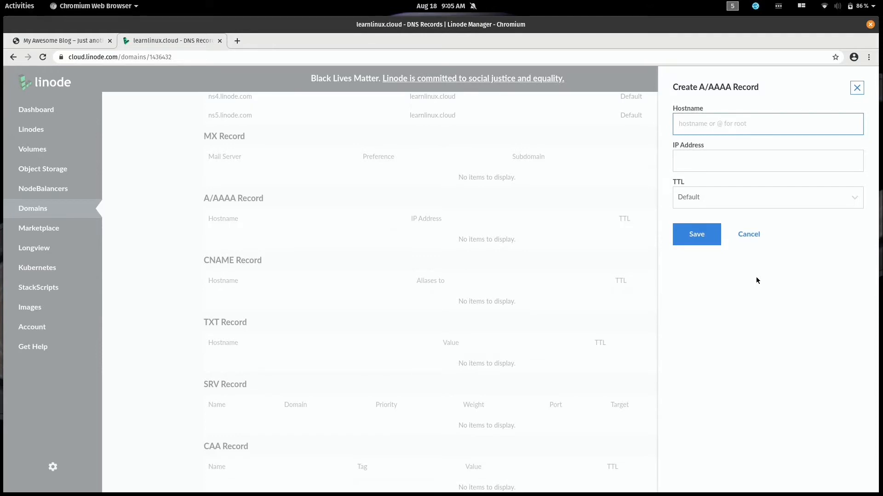
left_click(767, 124)
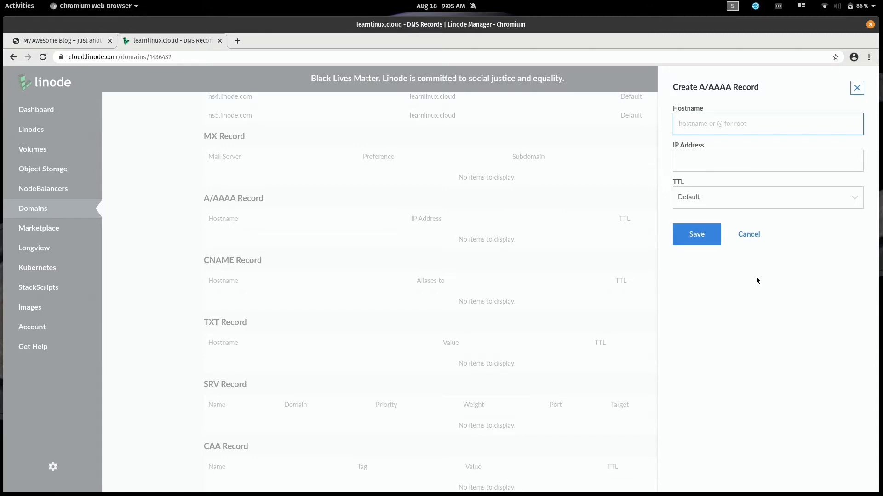
type("@")
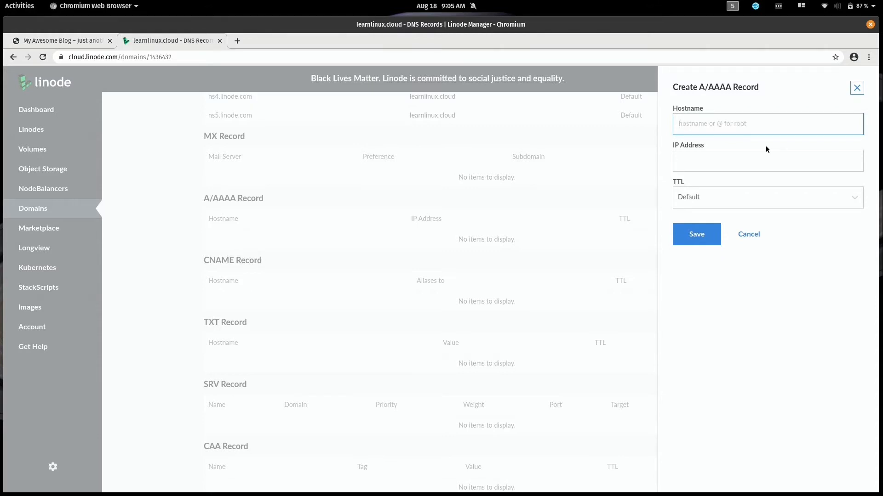
type("blog.learnlinux.cloud")
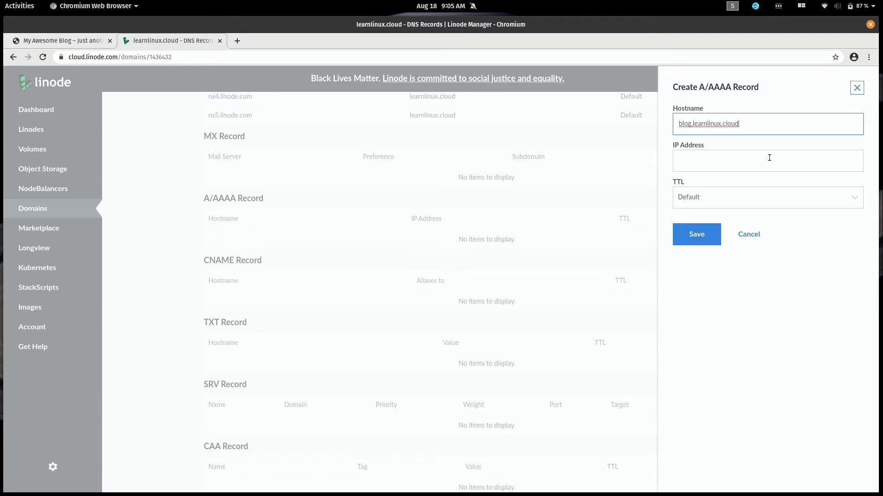
key("BackSpace")
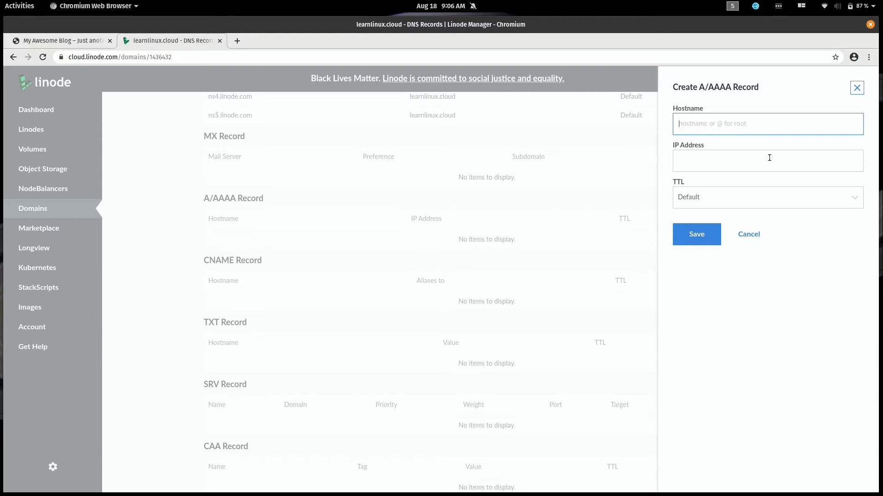
type("@")
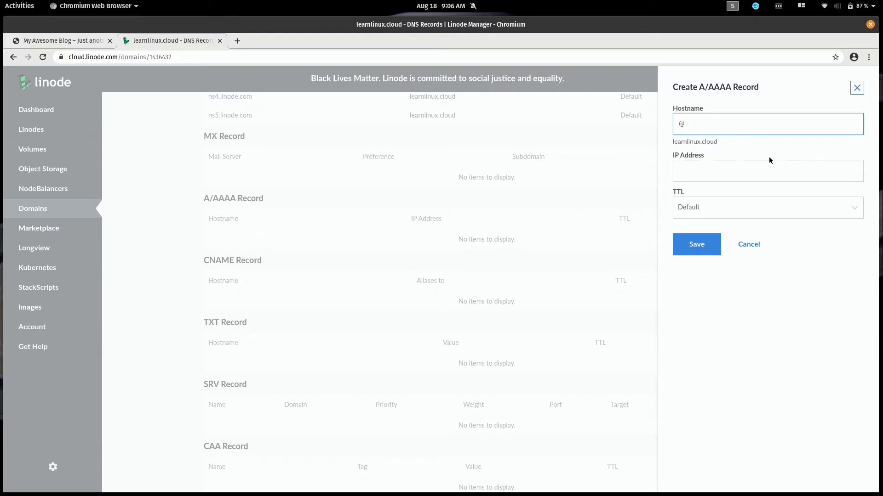
Enter IP address 172.105.13.22 and choose a 5-minute TTL.
left_click(767, 171)
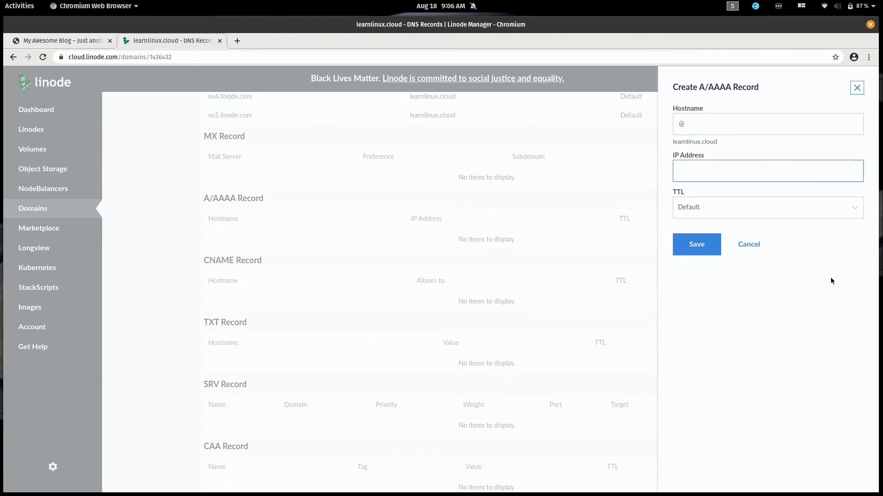
left_click(767, 171)
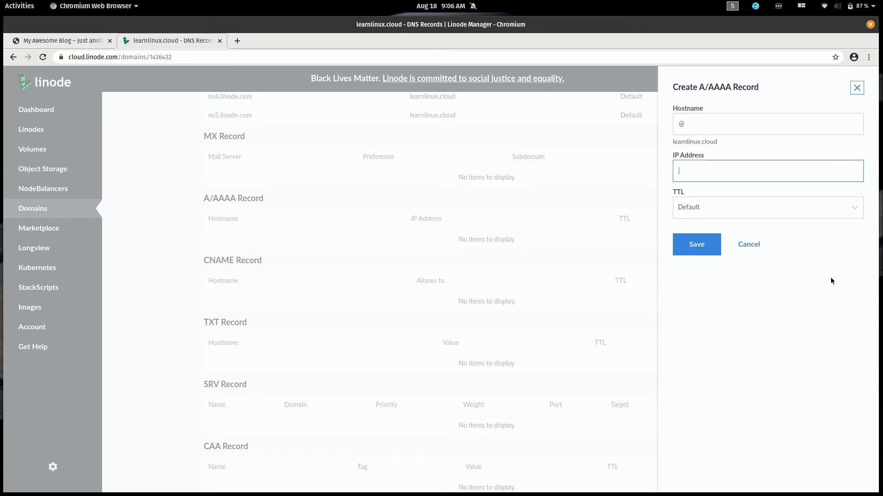
type("172.105.13.22")
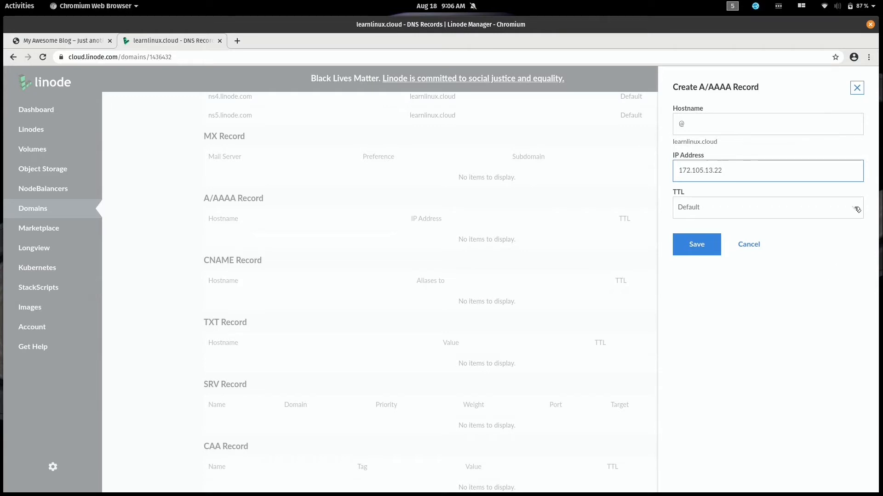
left_click(766, 207)
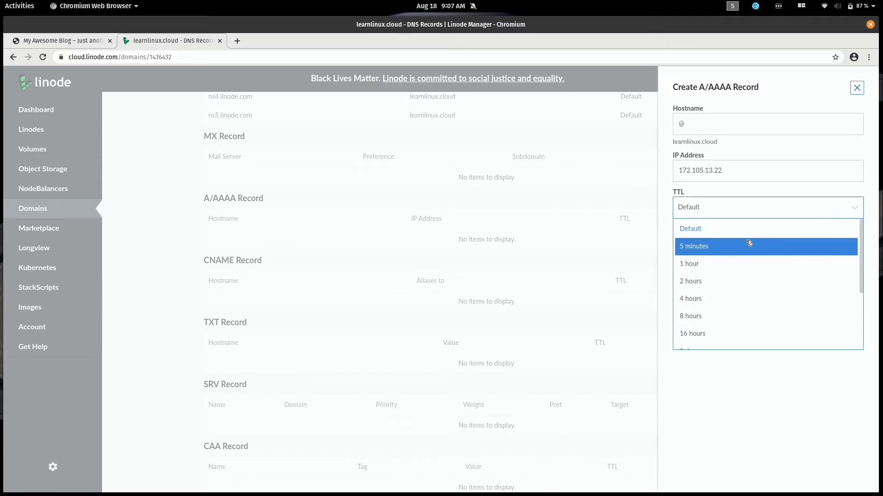
left_click(693, 246)
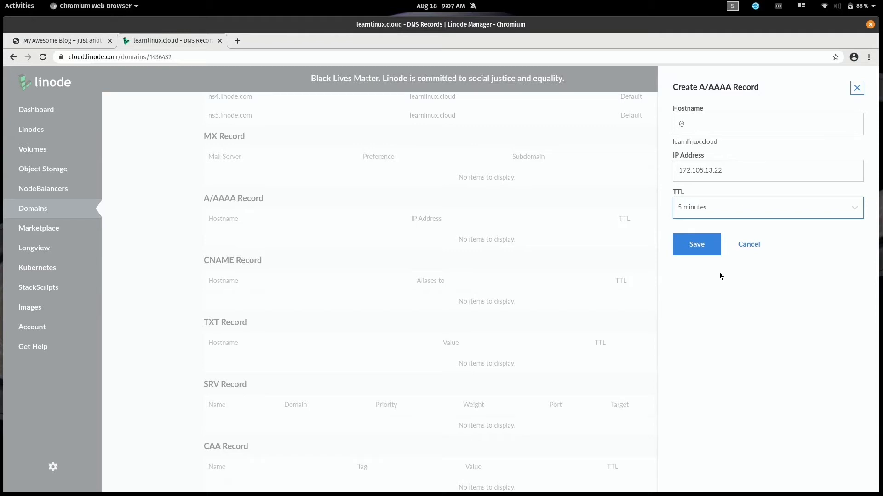
Save the root A record, check the blog tab, and return to the DNS records.
left_click(696, 244)
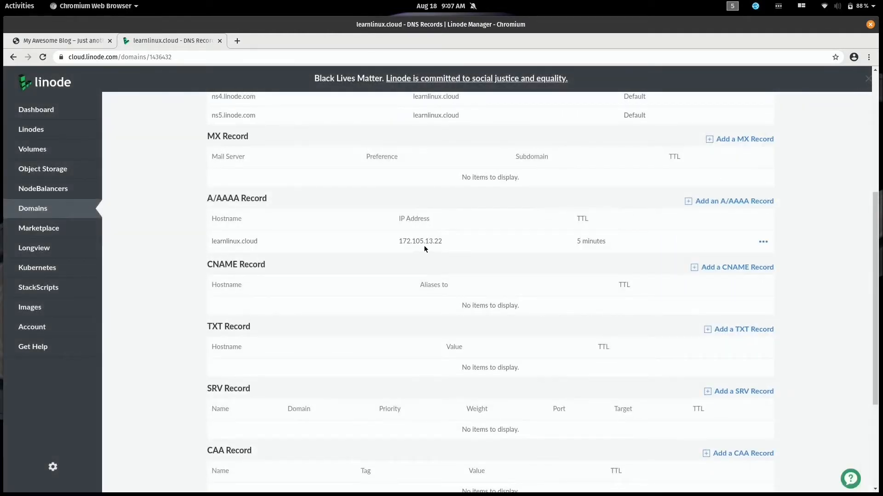
mouse_move(302, 239)
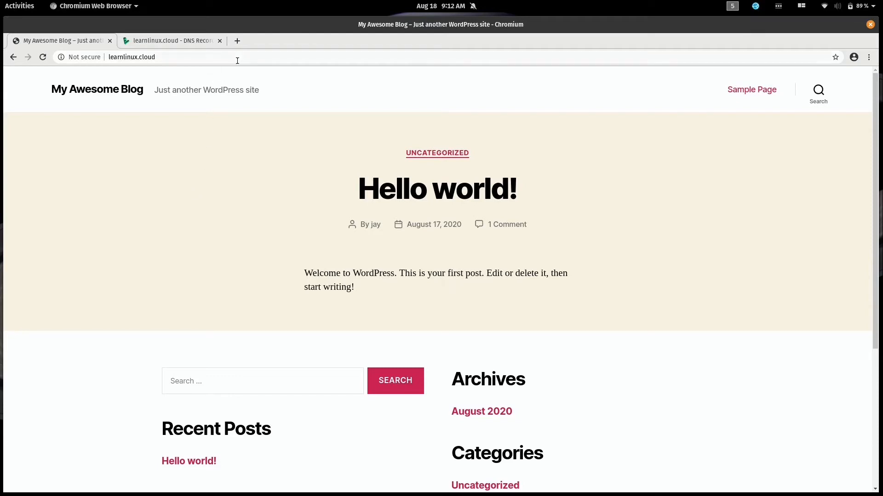
left_click(236, 57)
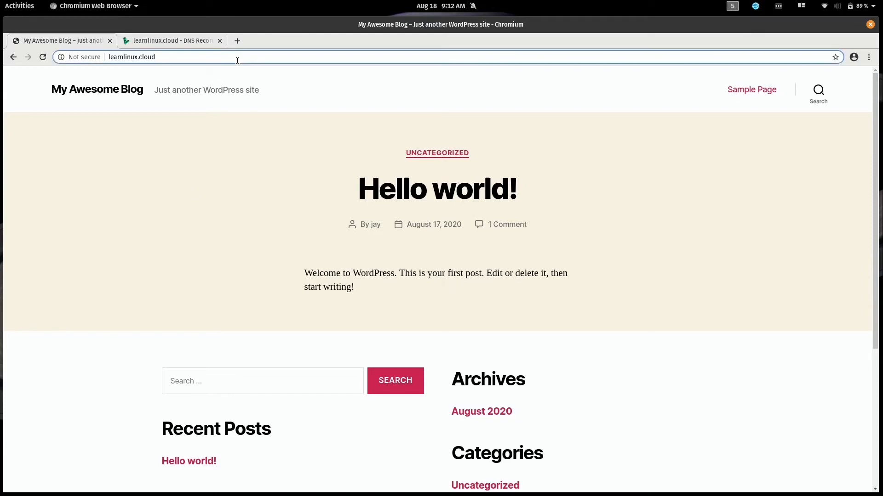
left_click(171, 41)
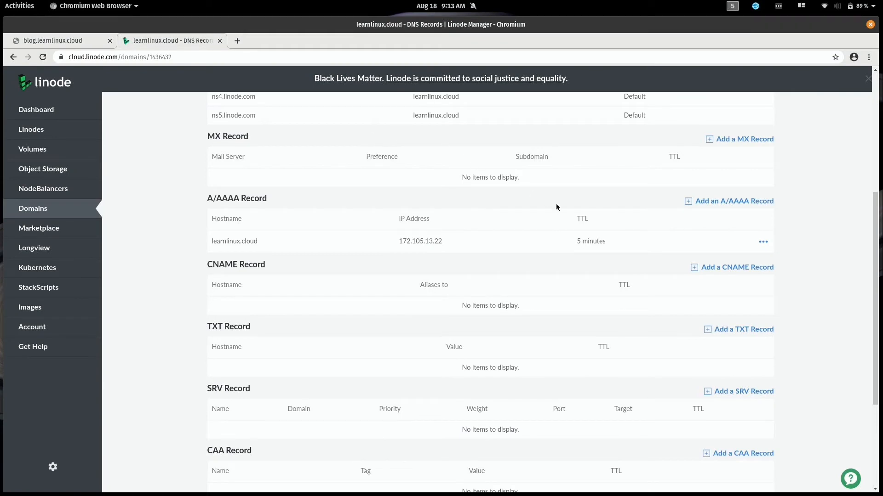
mouse_move(767, 246)
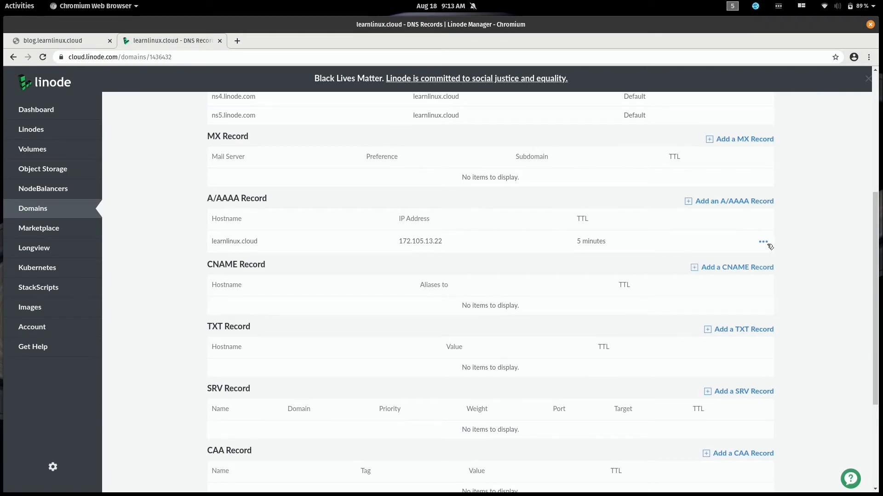
Edit the A record's hostname to blog and save it, then try the site in Chromium.
left_click(763, 242)
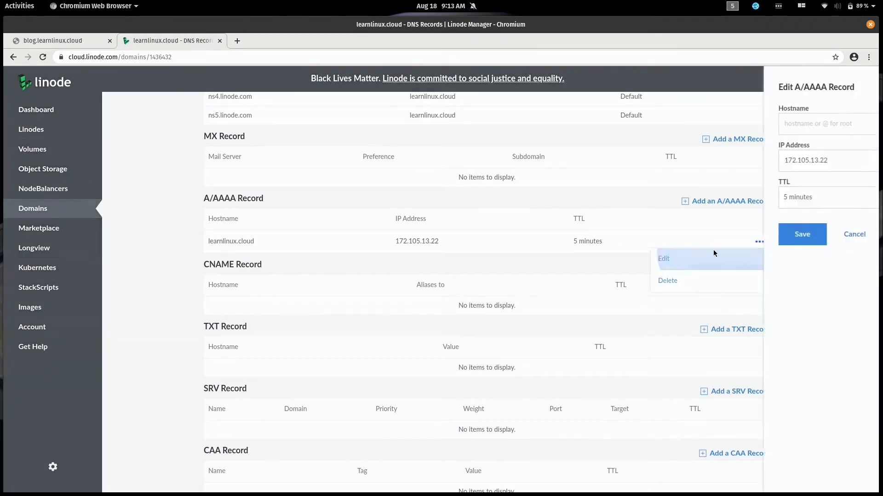
left_click(663, 259)
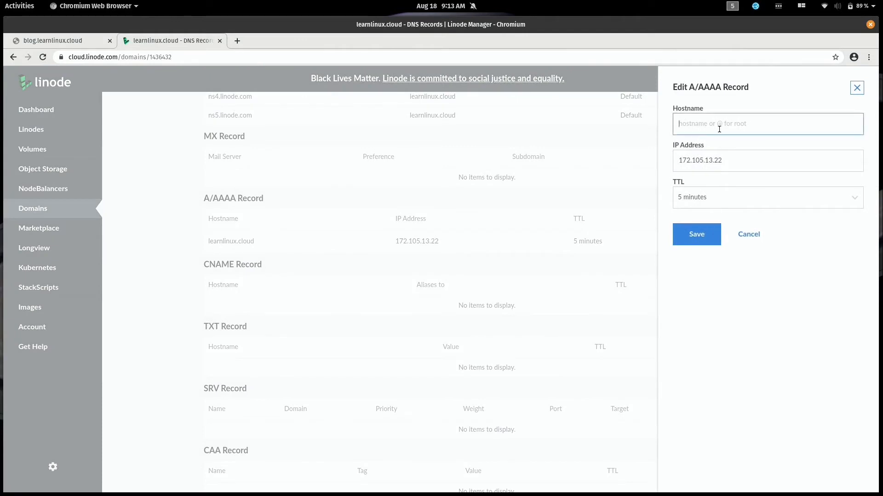
type("blog")
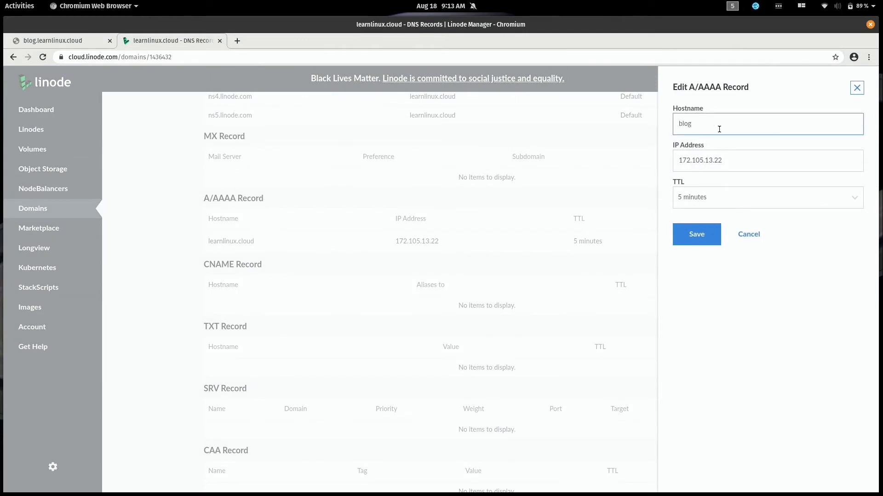
left_click(696, 235)
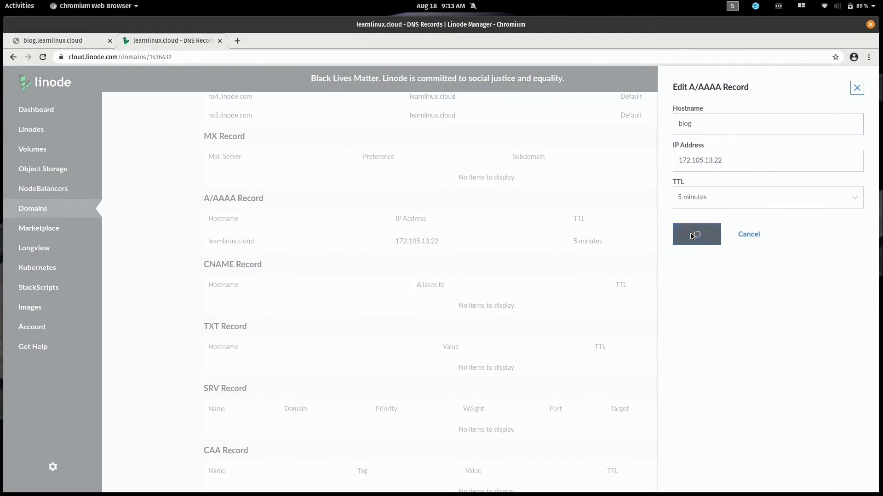
left_click(696, 235)
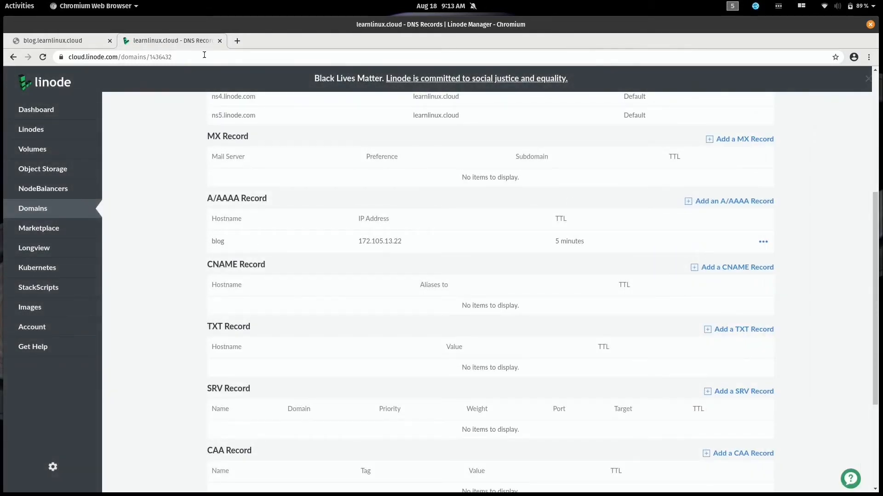
left_click(54, 40)
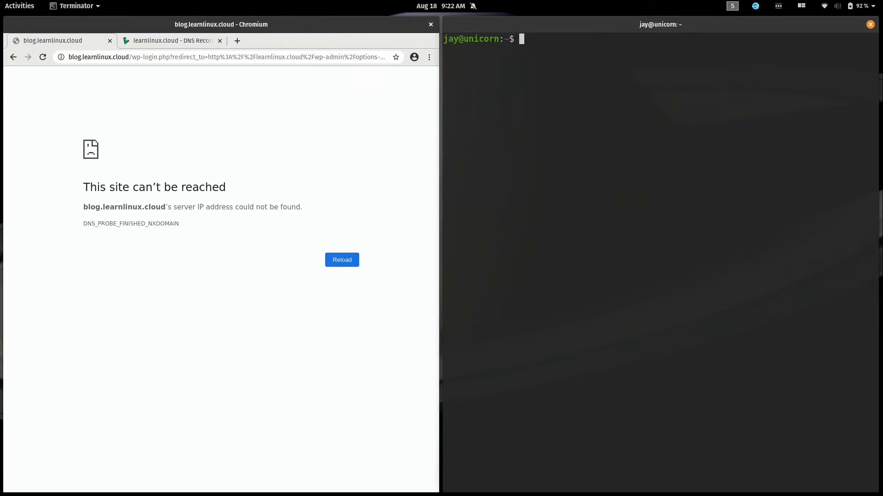
type("dig")
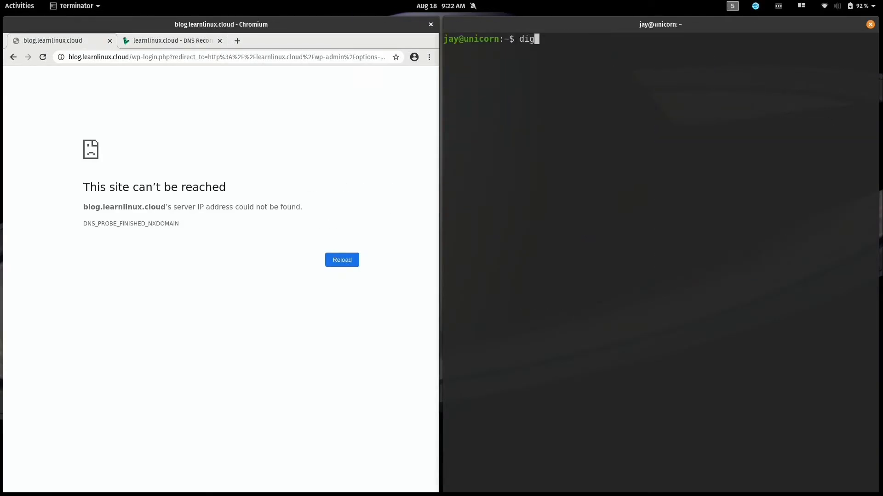
type("@")
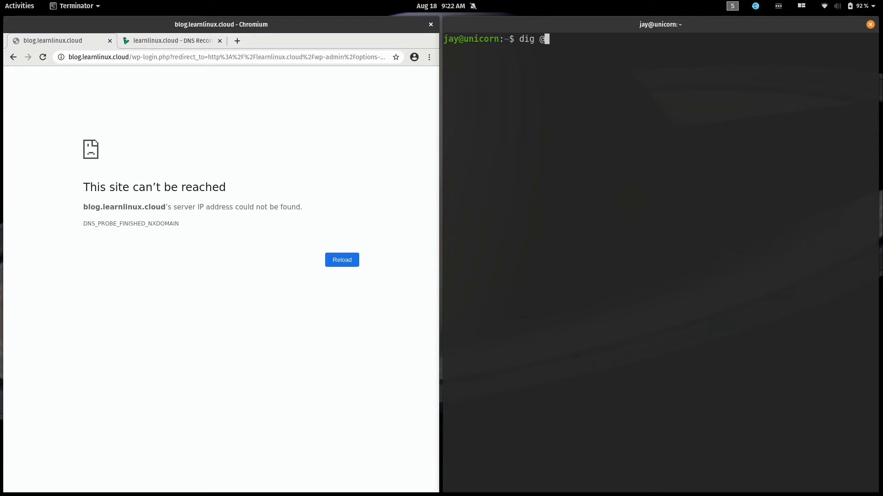
type("\" \"")
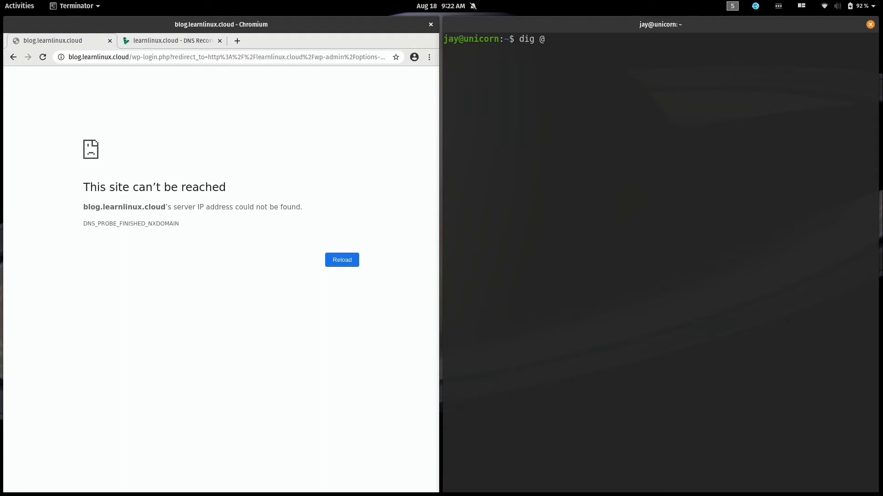
type("ns1.linode.com")
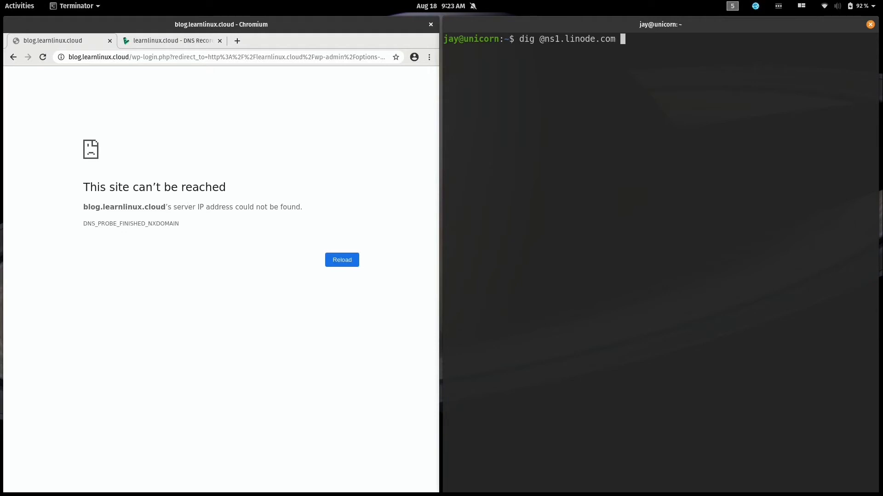
type("blog.lear")
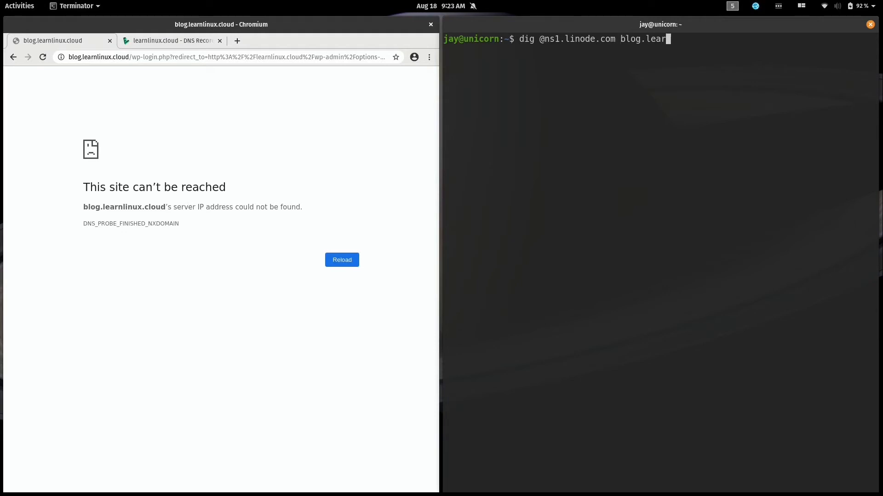
type("nlinux.cloud")
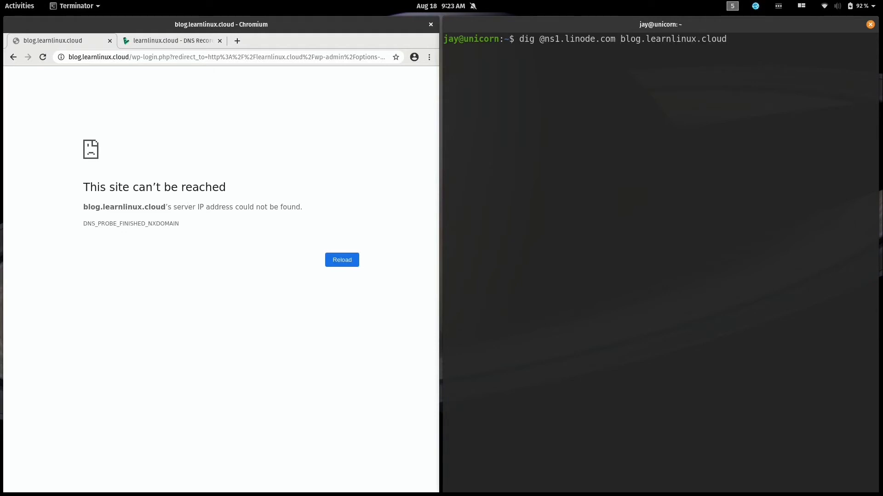
key("Return")
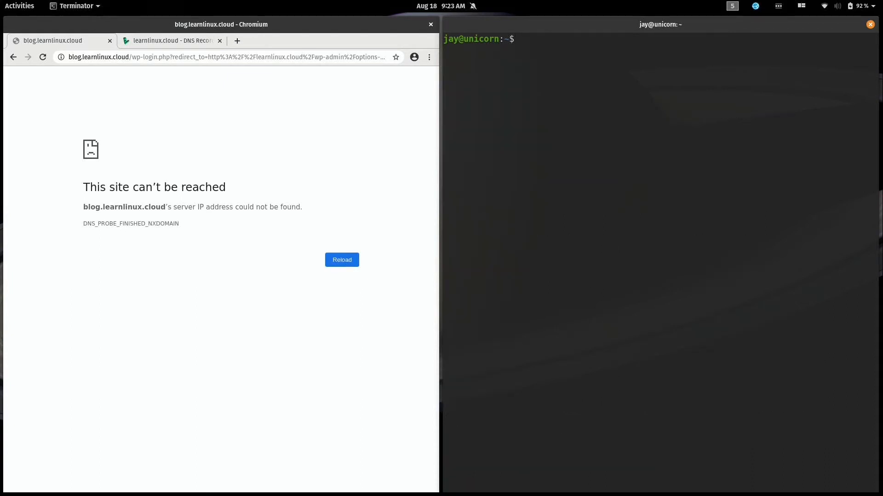
Rerun the dig lookup of blog.learnlinux.cloud against 8.8.8.8 instead.
type("dig @ns1.linode.com blog.learnlinux.cloud")
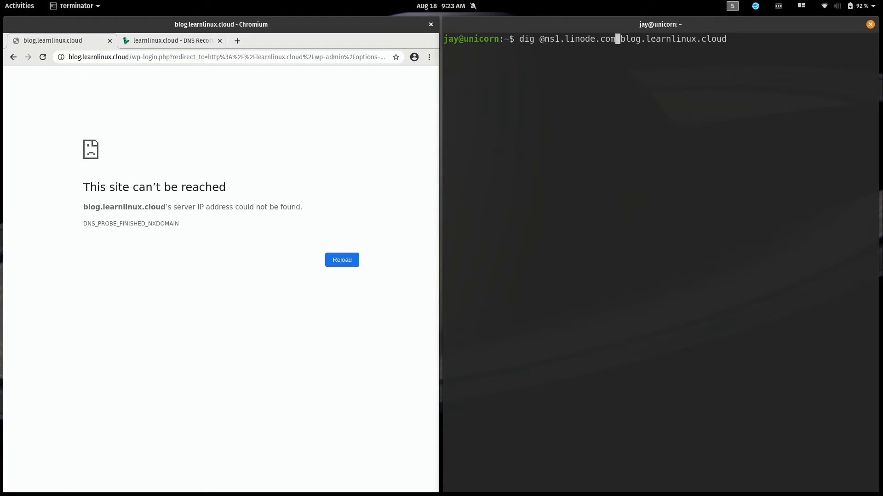
key("BackSpace")
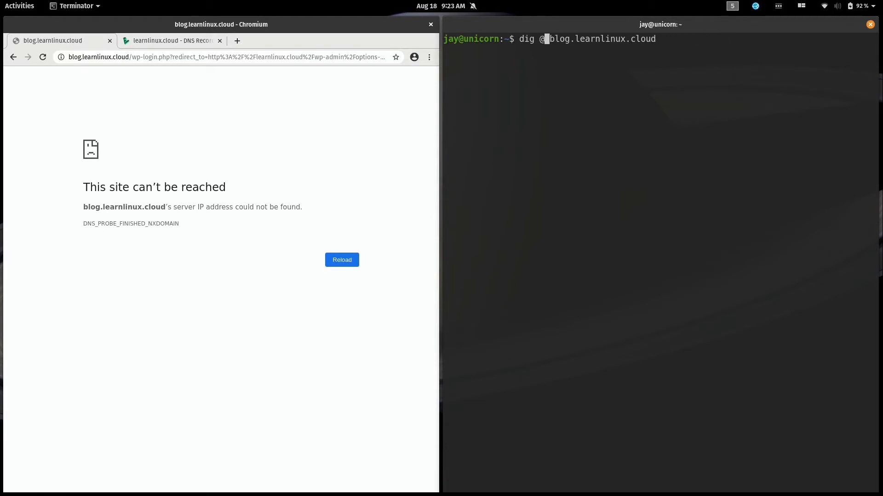
type("8.8.8.8")
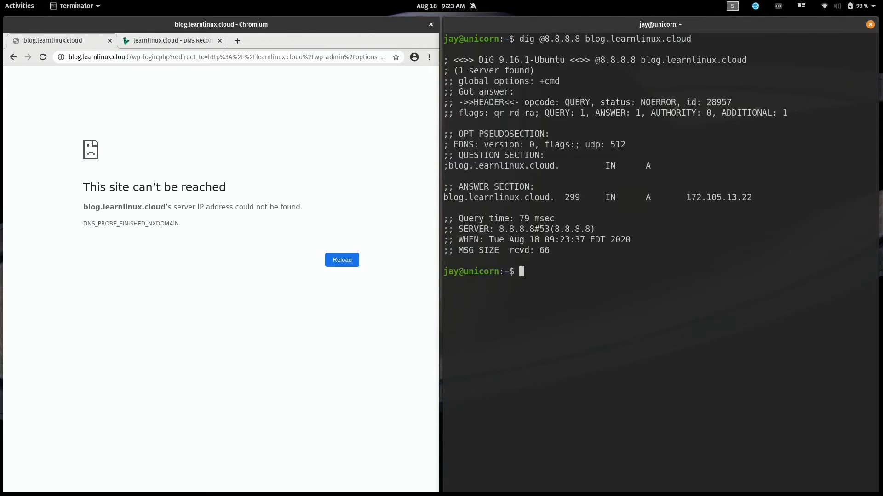
mouse_move(688, 194)
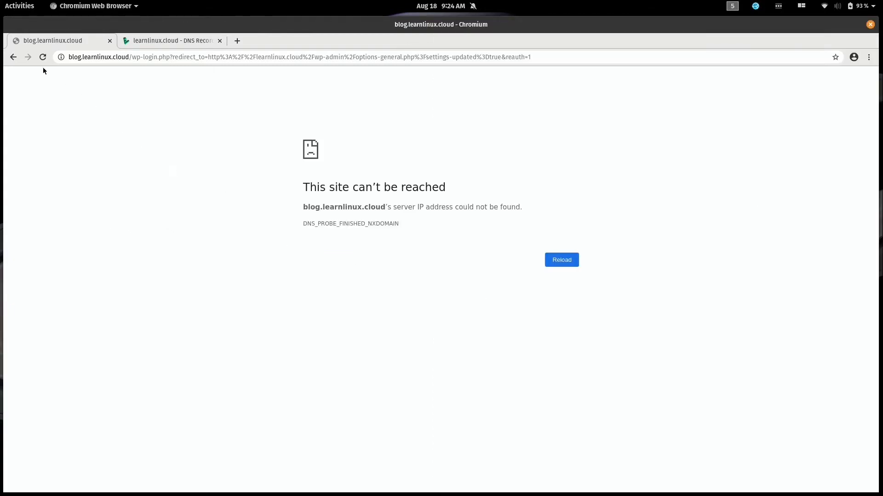
Reload blog.learnlinux.cloud to reach the WordPress login page, then return to the DNS records.
left_click(561, 259)
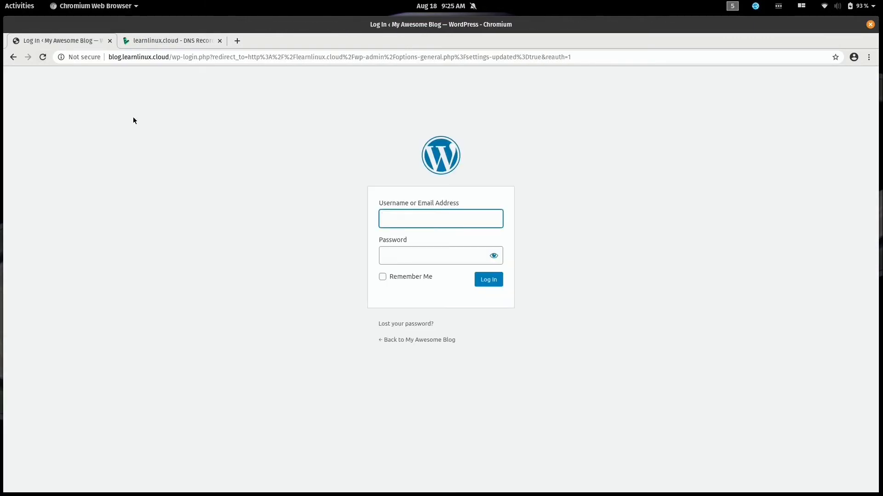
left_click(441, 218)
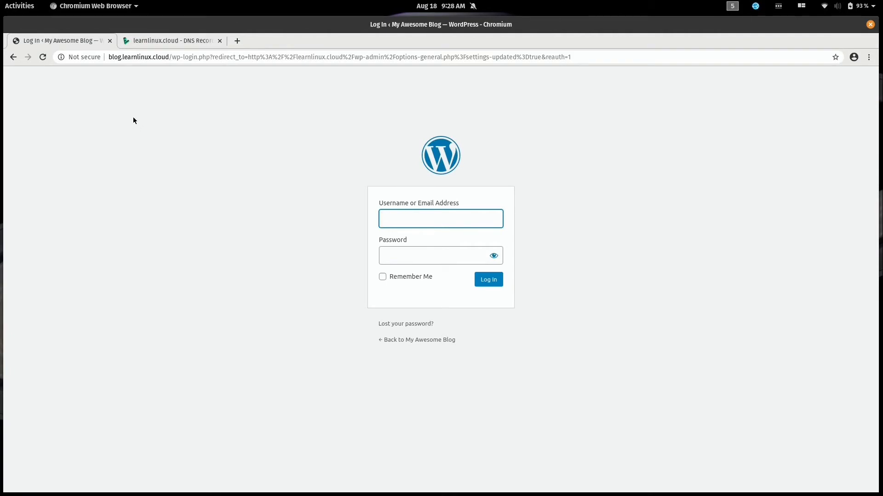
left_click(172, 40)
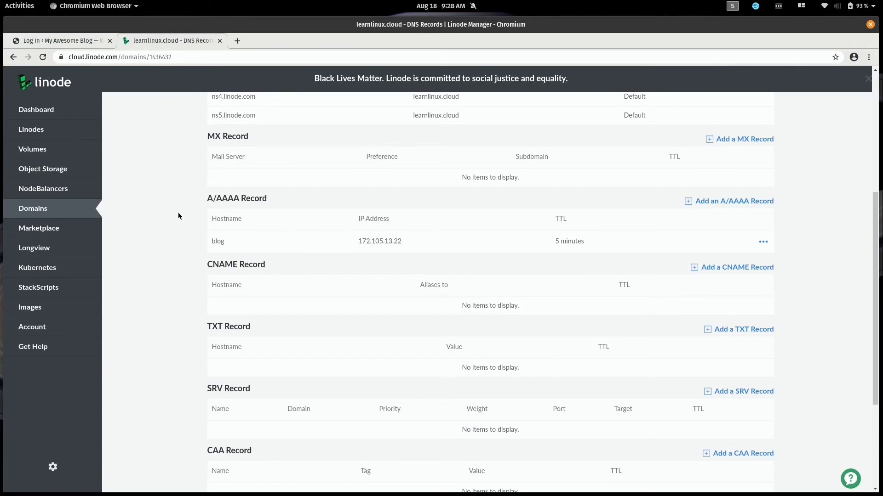
mouse_move(733, 201)
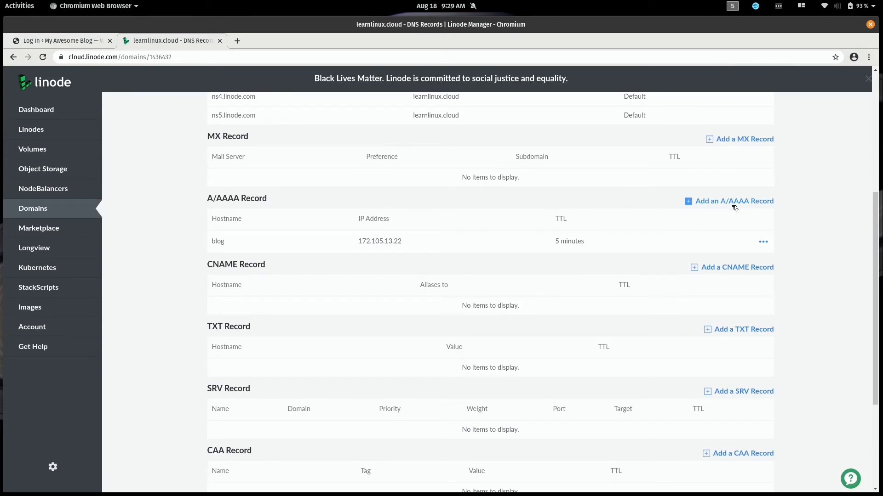
Add a wildcard * A record pointing to 172.105.13.22 with the default TTL.
left_click(733, 201)
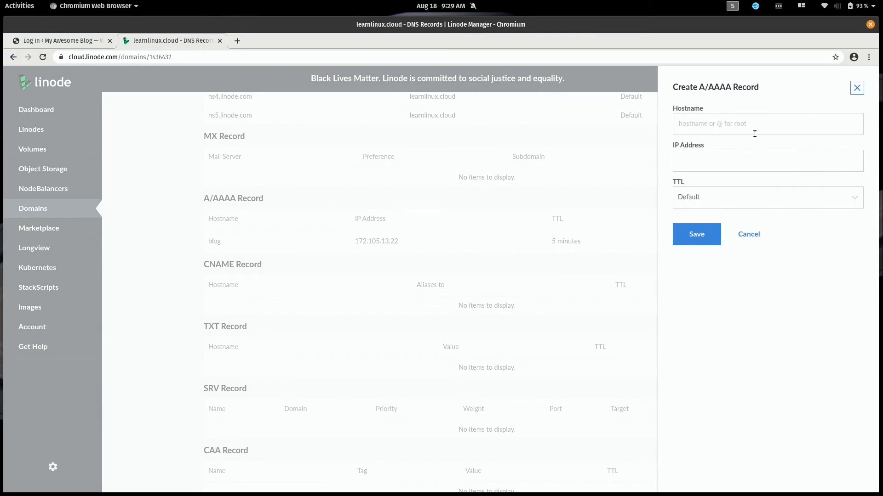
type("*")
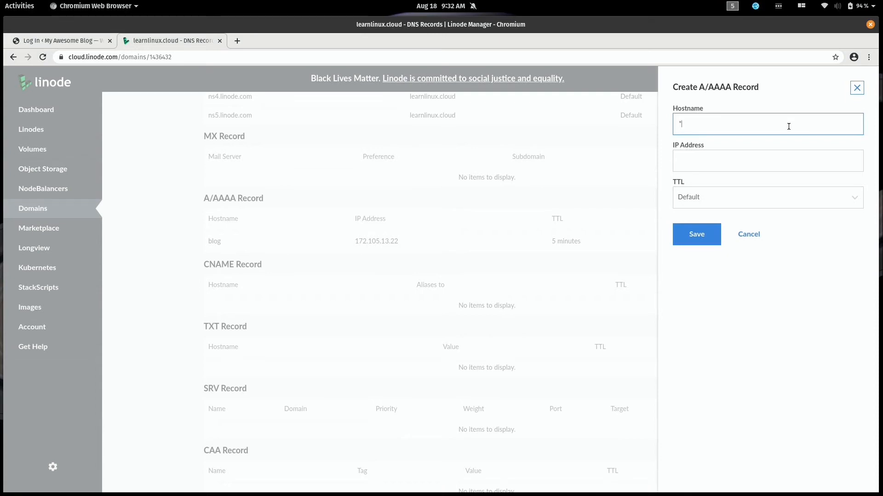
left_click(767, 160)
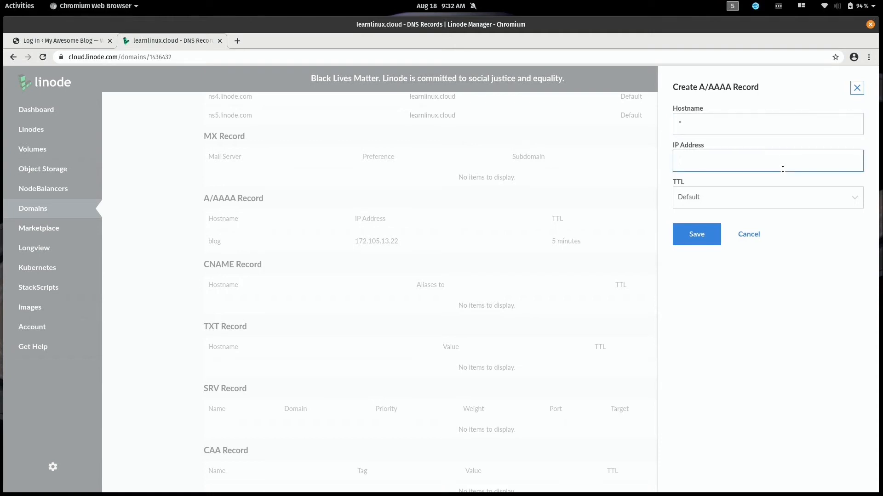
type("172.105.13.")
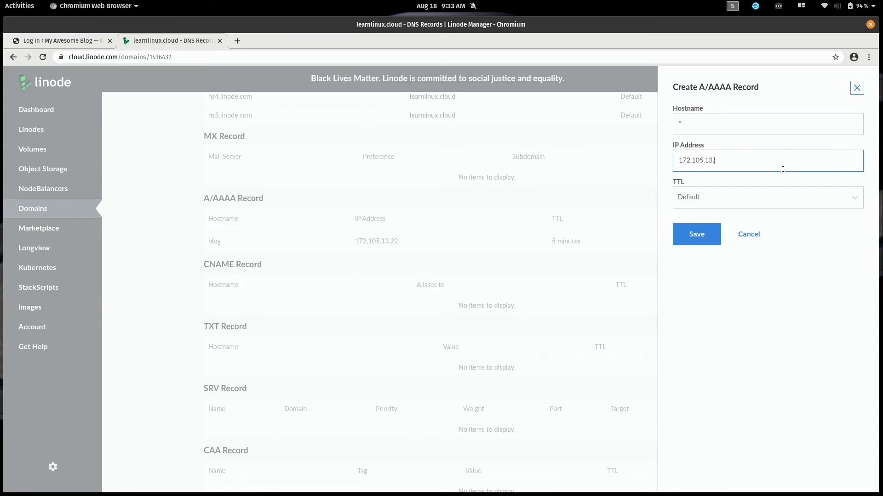
type("22")
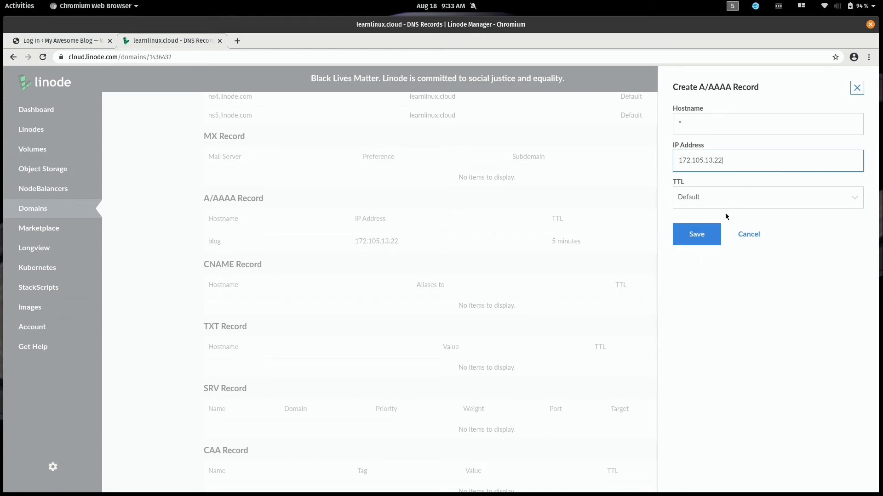
left_click(696, 234)
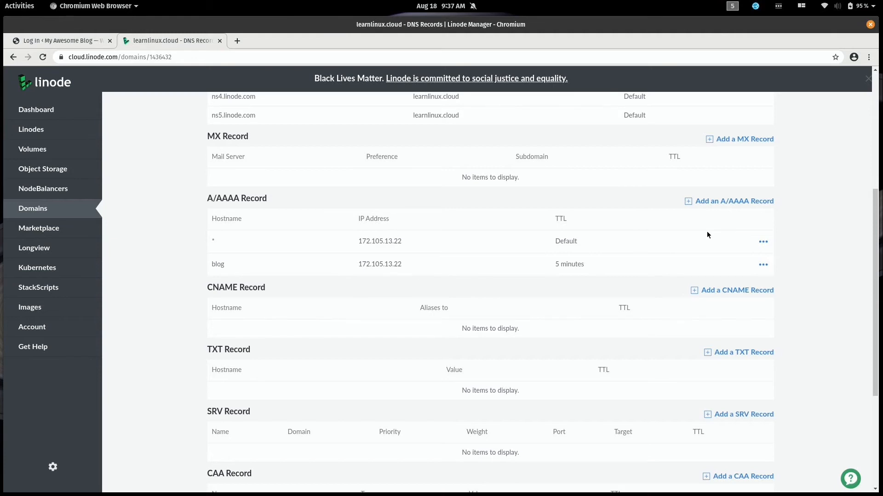
mouse_move(102, 155)
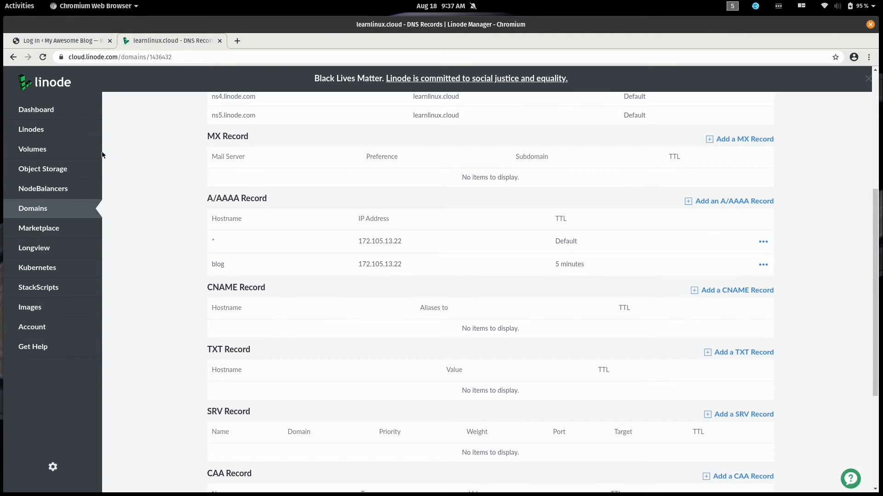
Show the wordpress-latest-ca-central Linode's Networking details and the public IPv4 172.105.13.22 options.
left_click(31, 129)
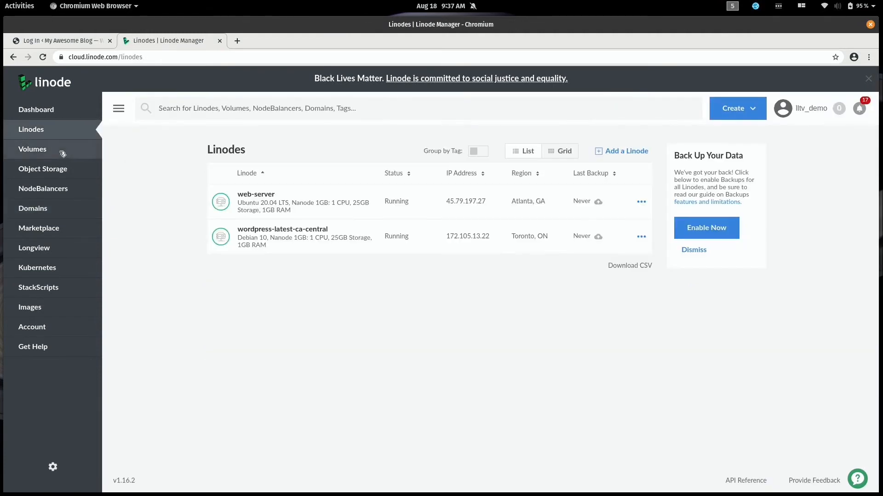
mouse_move(275, 235)
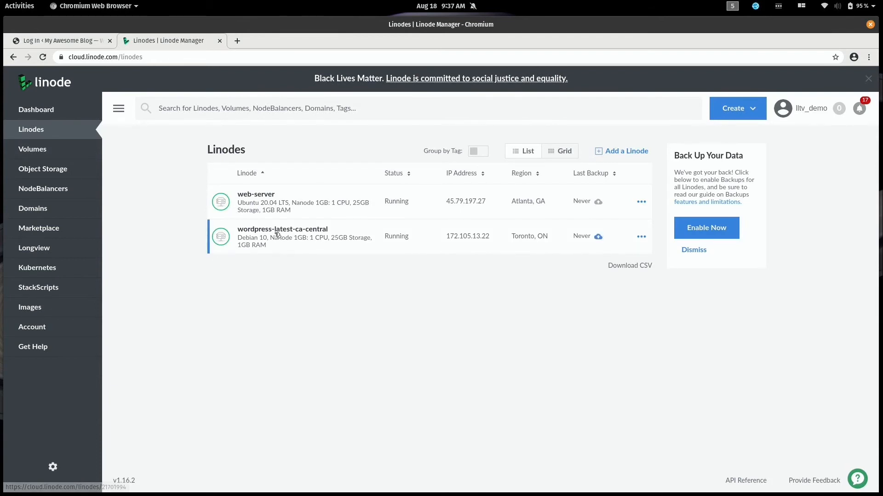
left_click(282, 229)
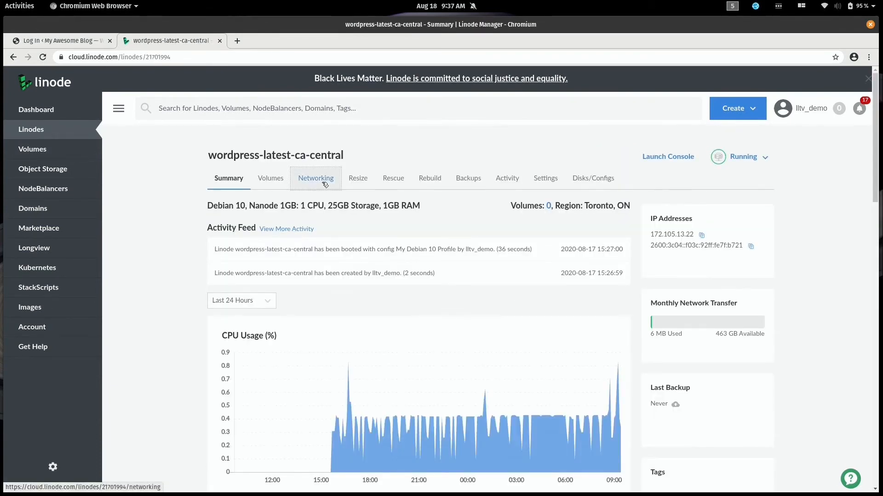
left_click(315, 177)
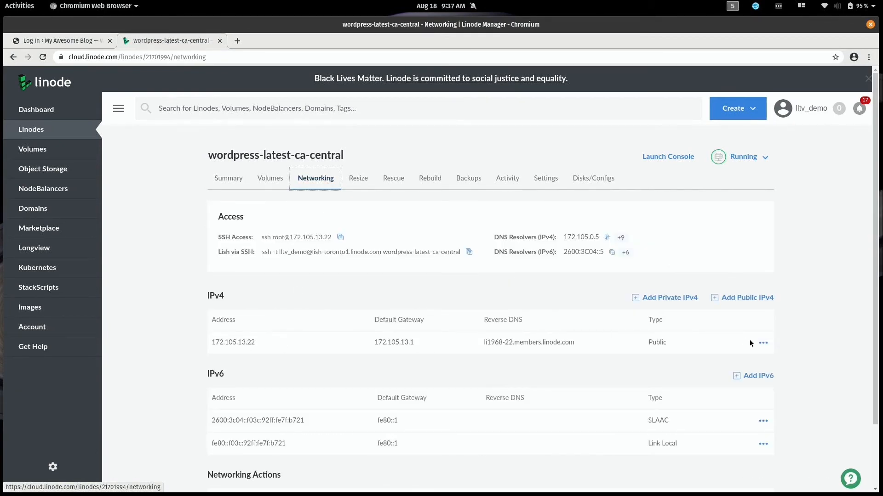
left_click(763, 342)
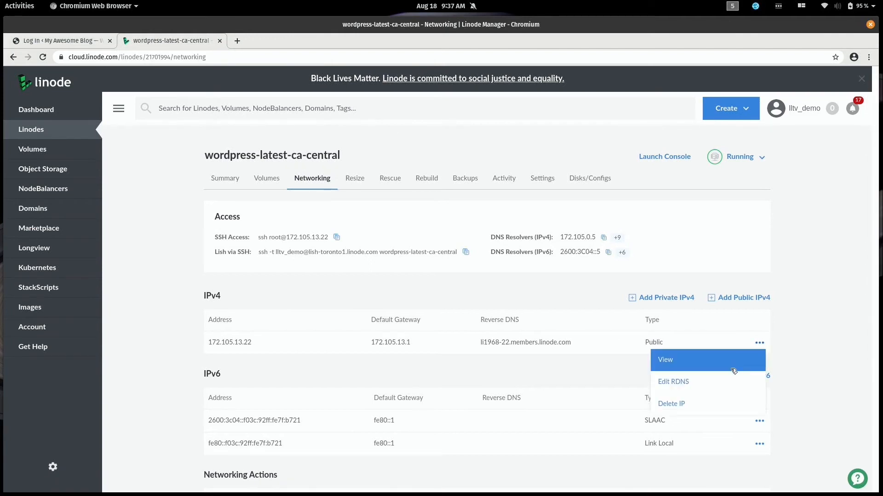
mouse_move(725, 381)
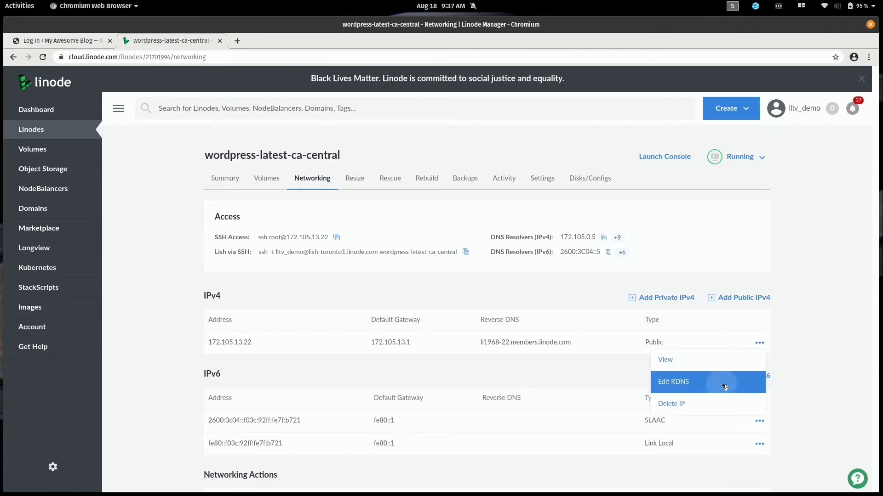
Set the reverse DNS of 172.105.13.22 to blog.learnlinux.cloud and save it.
left_click(673, 381)
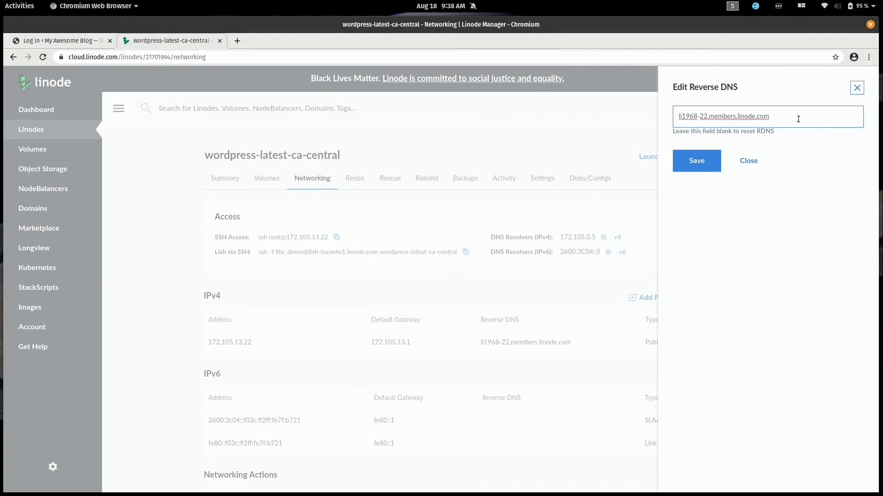
left_click(767, 116)
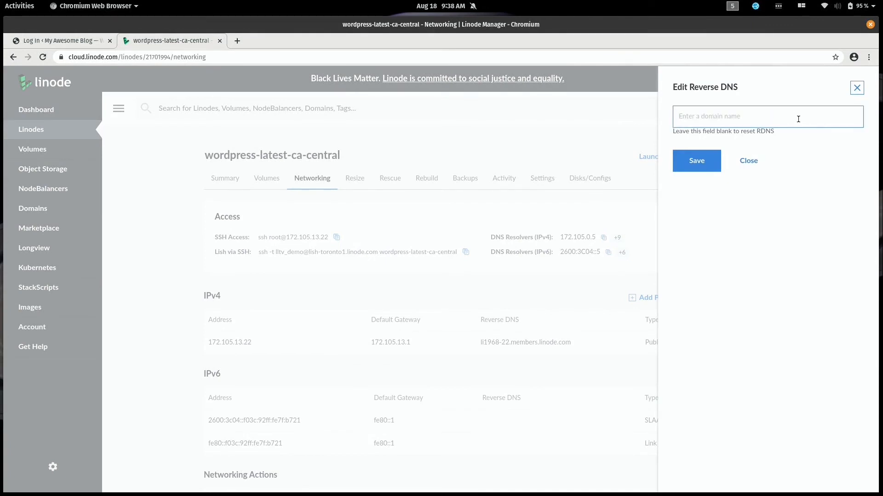
type("blog.")
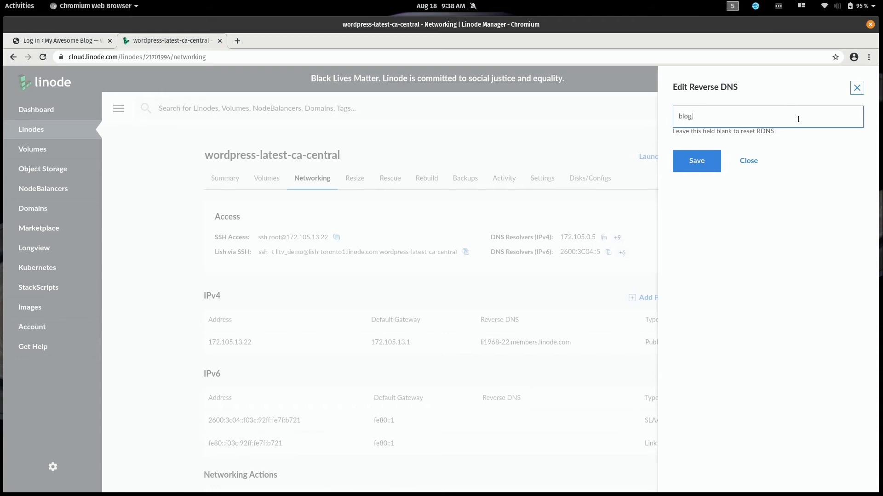
type("learnlinux.cloud")
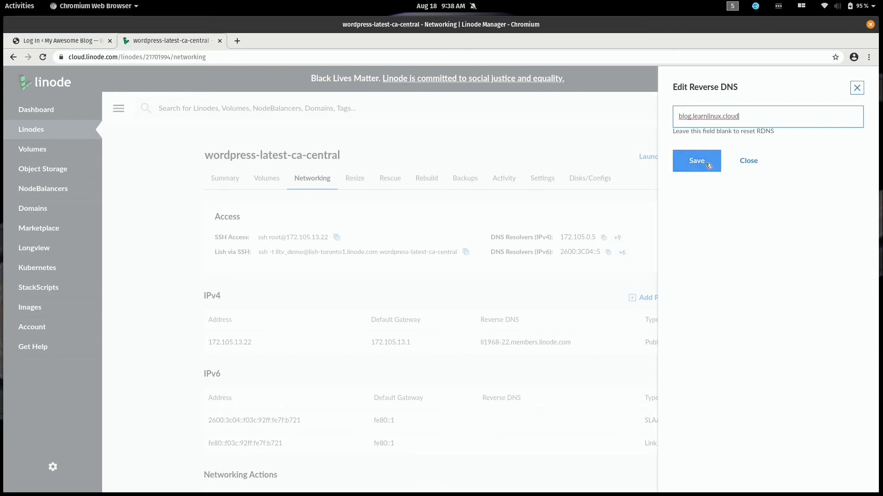
left_click(696, 160)
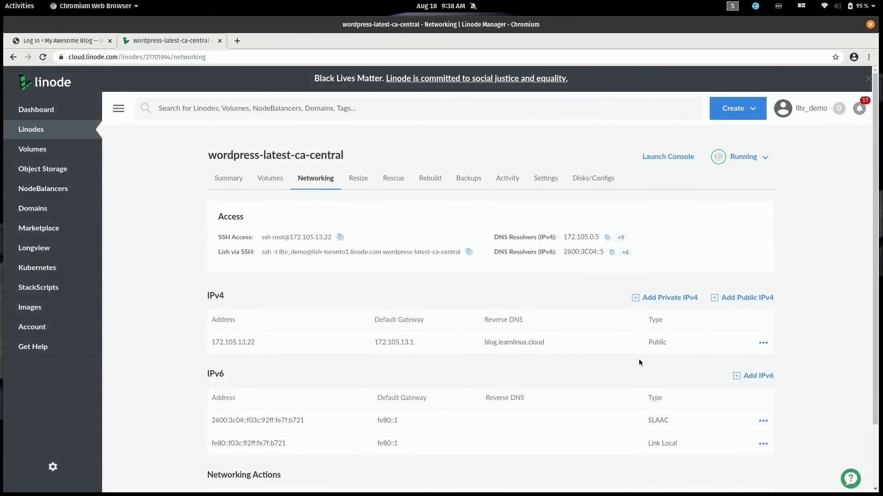
mouse_move(558, 346)
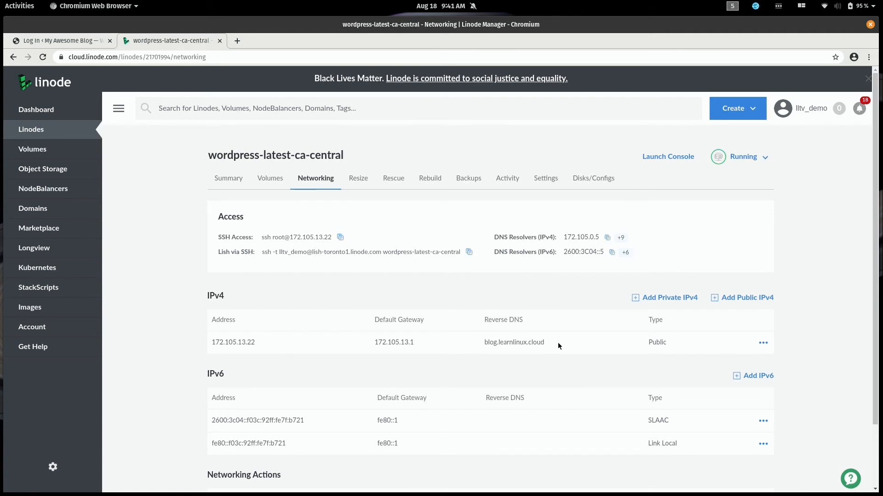
mouse_move(33, 209)
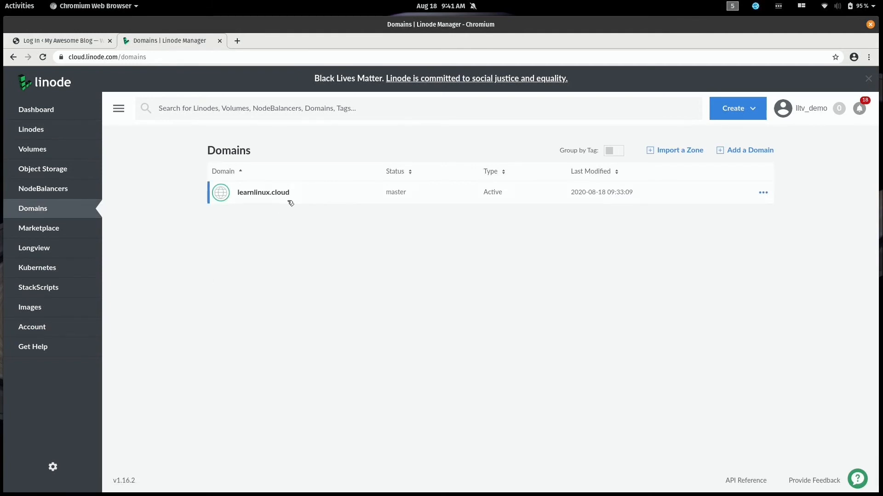
Review the Create MX Record form for learnlinux.cloud and close it without saving.
left_click(263, 193)
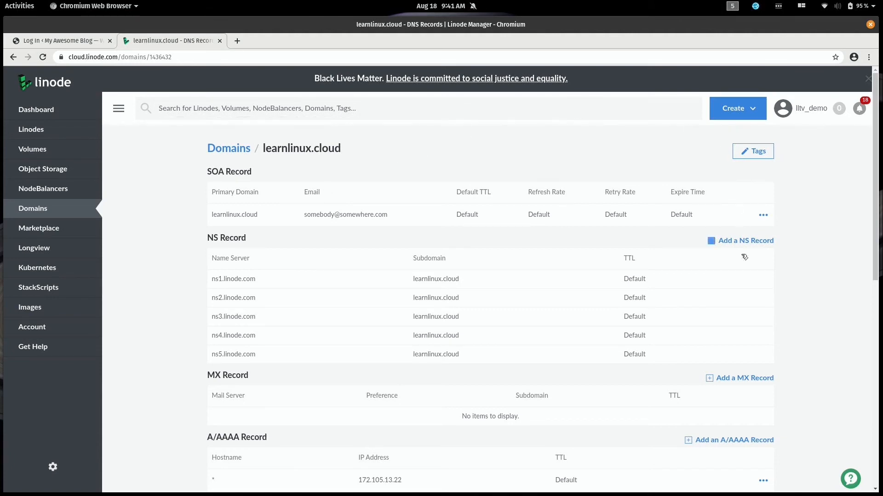
scroll("down", 3)
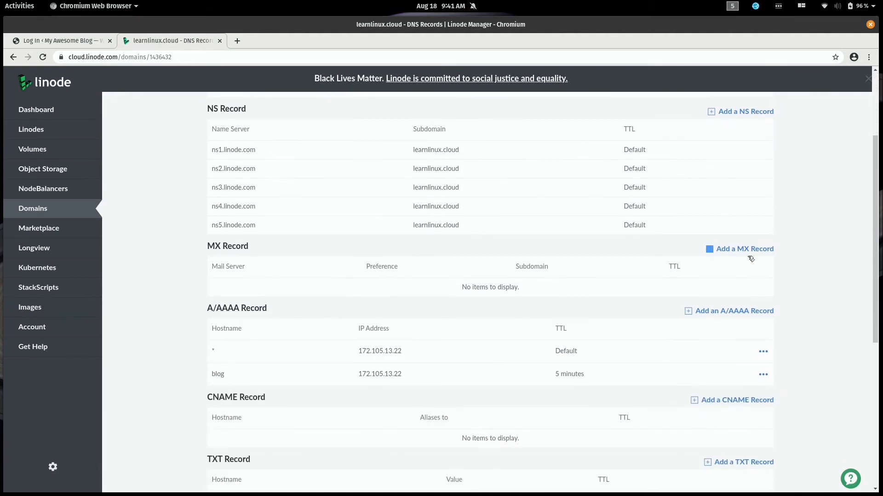
left_click(743, 249)
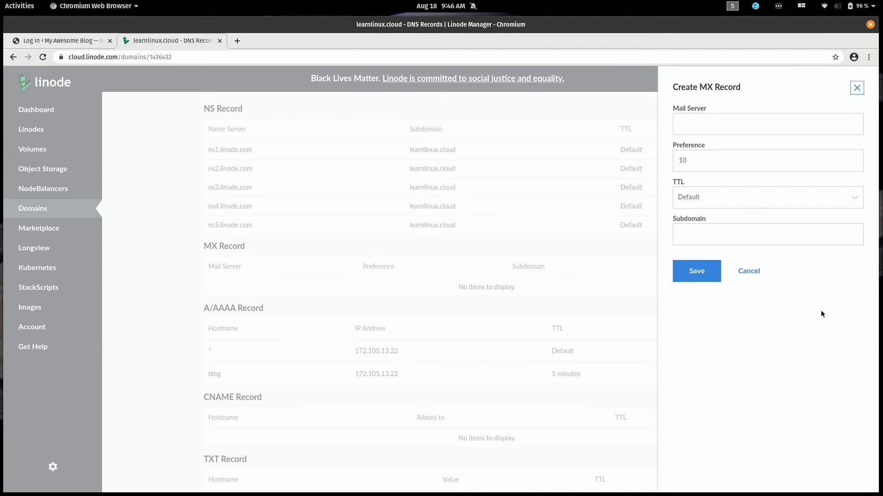
left_click(748, 270)
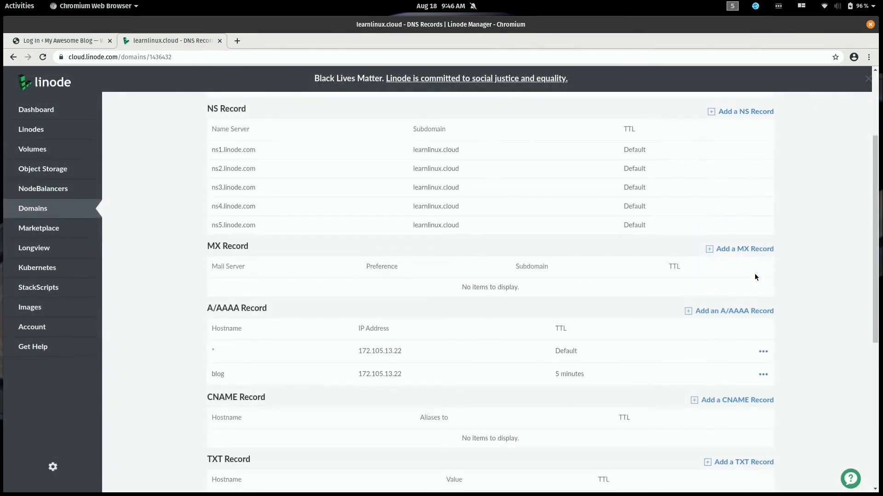
scroll("down", 3)
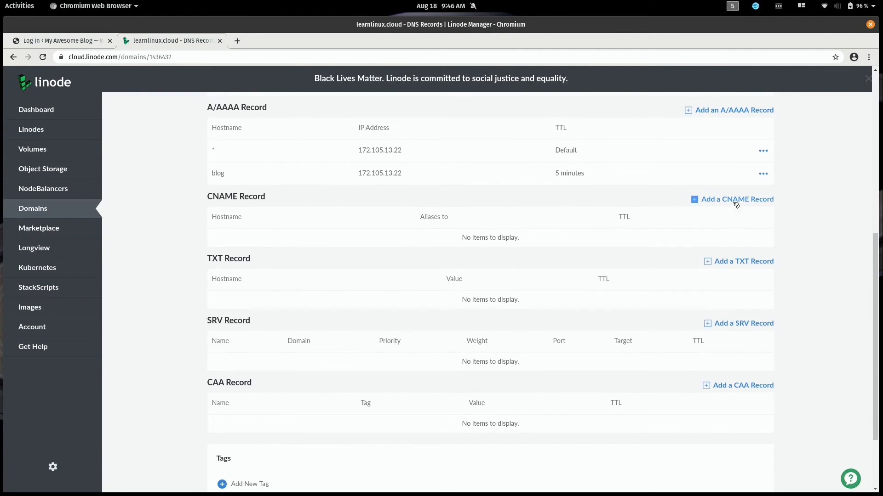
left_click(737, 198)
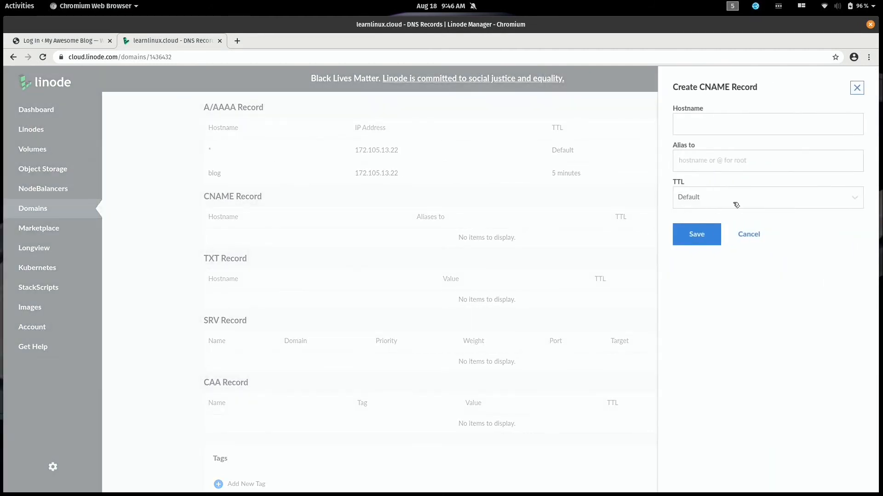
left_click(767, 124)
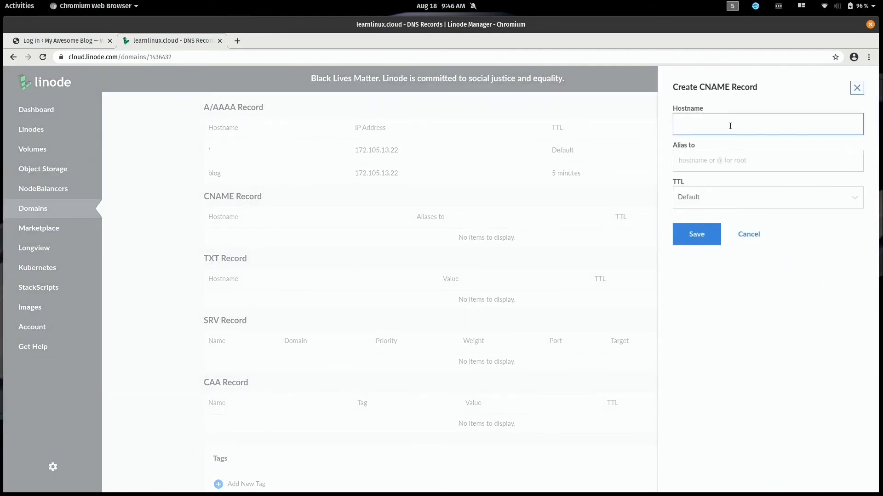
left_click(766, 125)
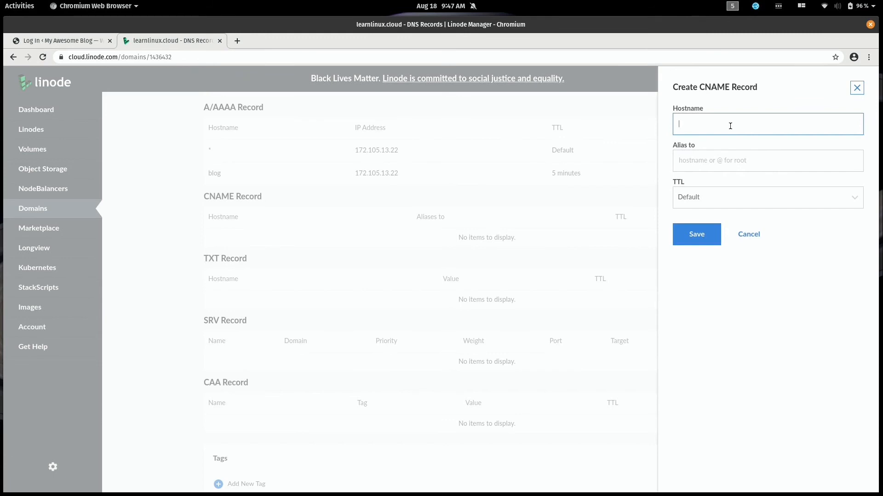
type("news")
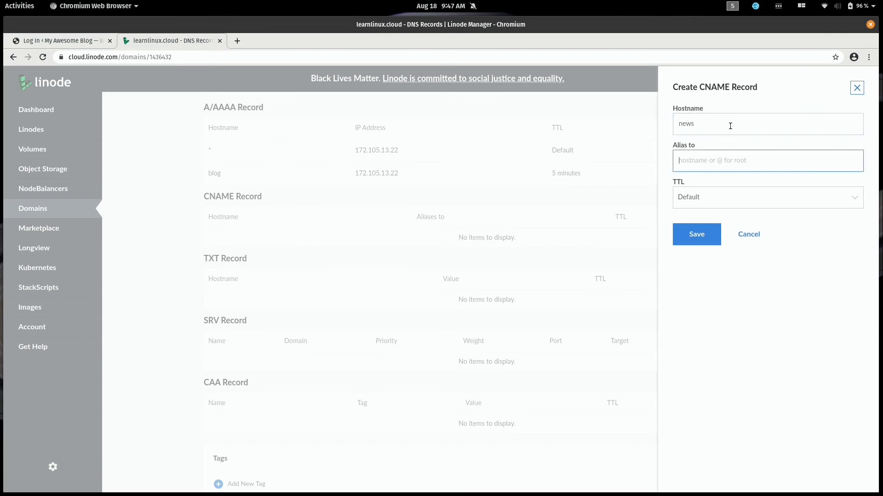
type("blog")
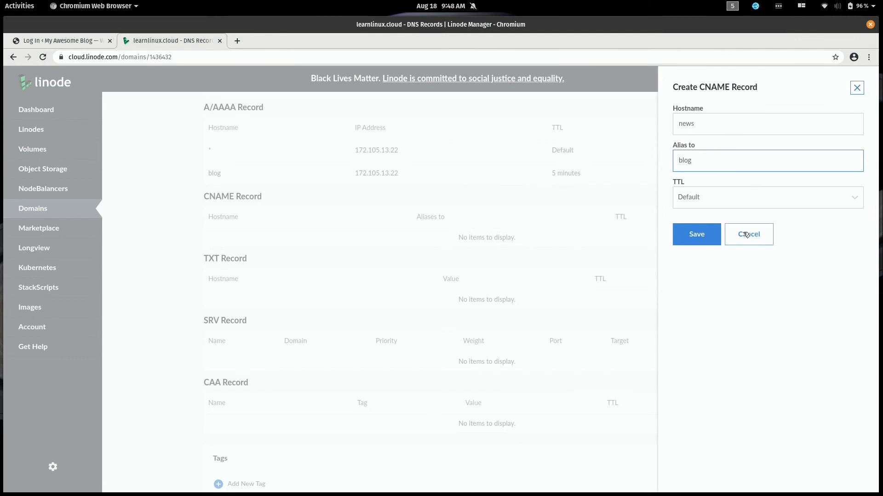
left_click(748, 235)
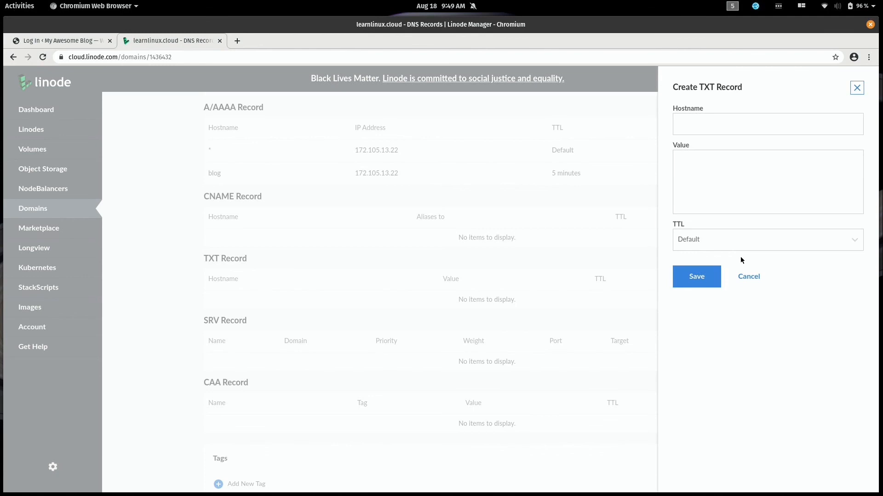
left_click(749, 276)
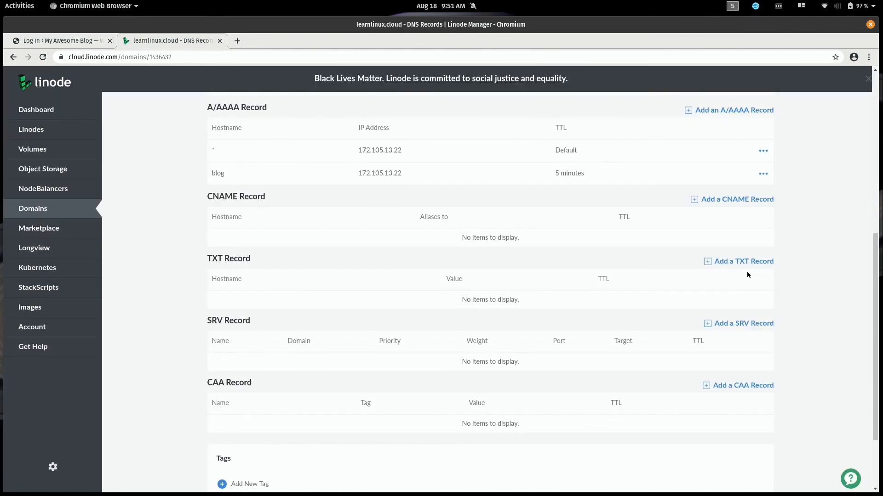